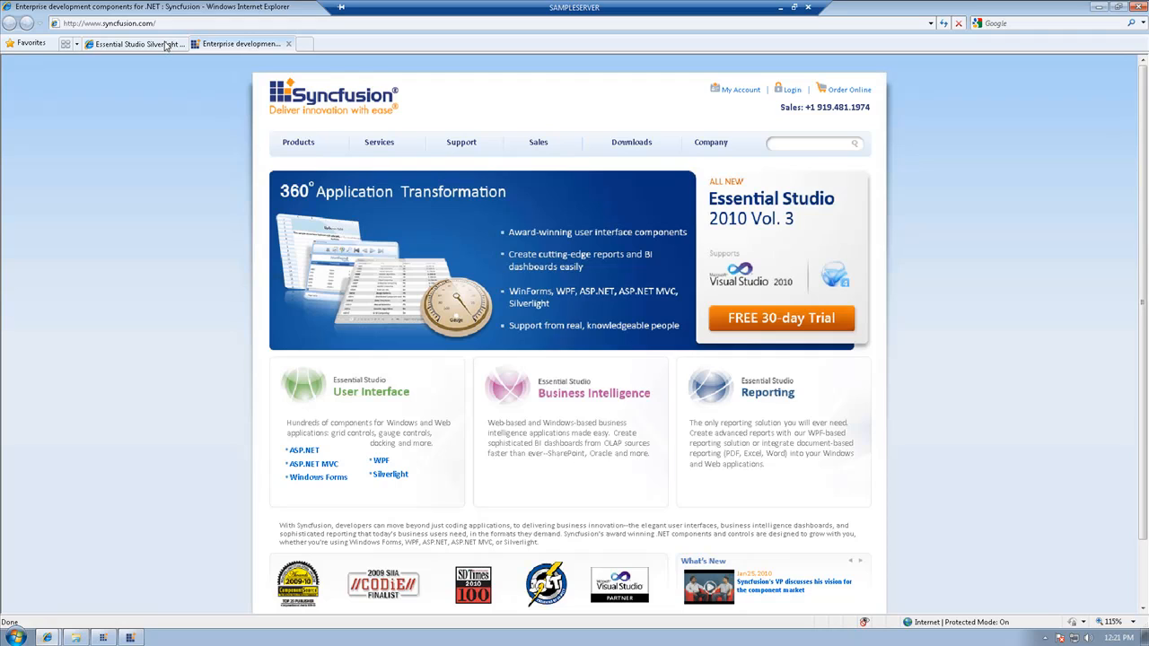
Step: Switch to the Essential Studio Silverlight sample browser tab in Internet Explorer
click(135, 44)
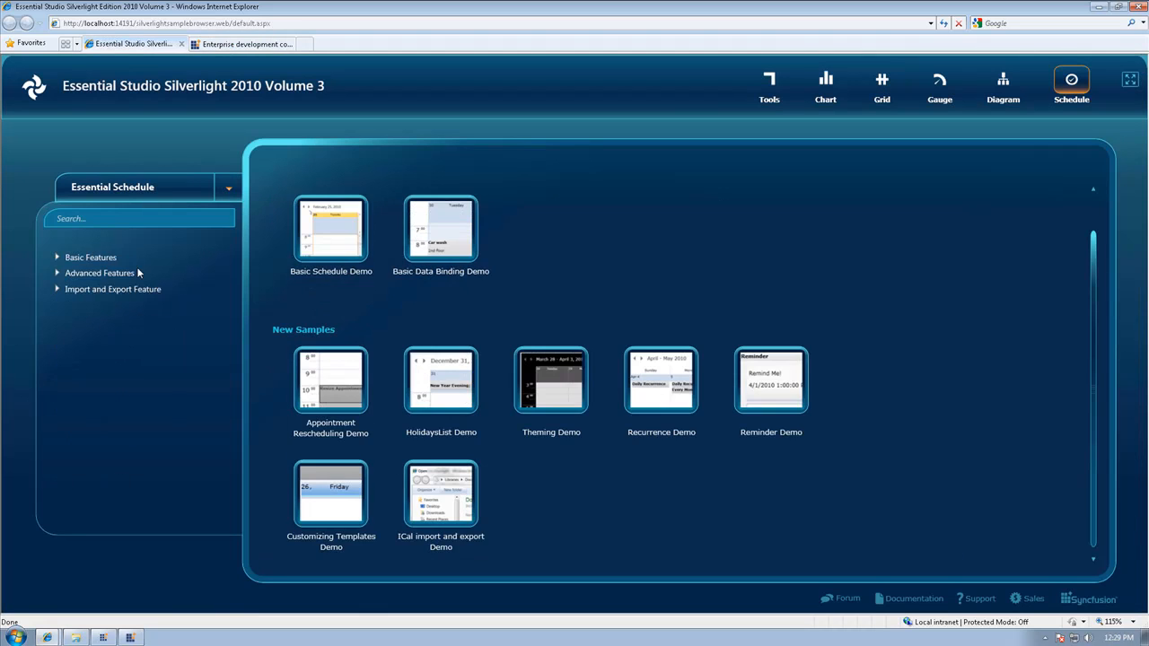
Step: Browse the Diagram, Chart and Tools galleries, ending on the Grid samples
click(1002, 85)
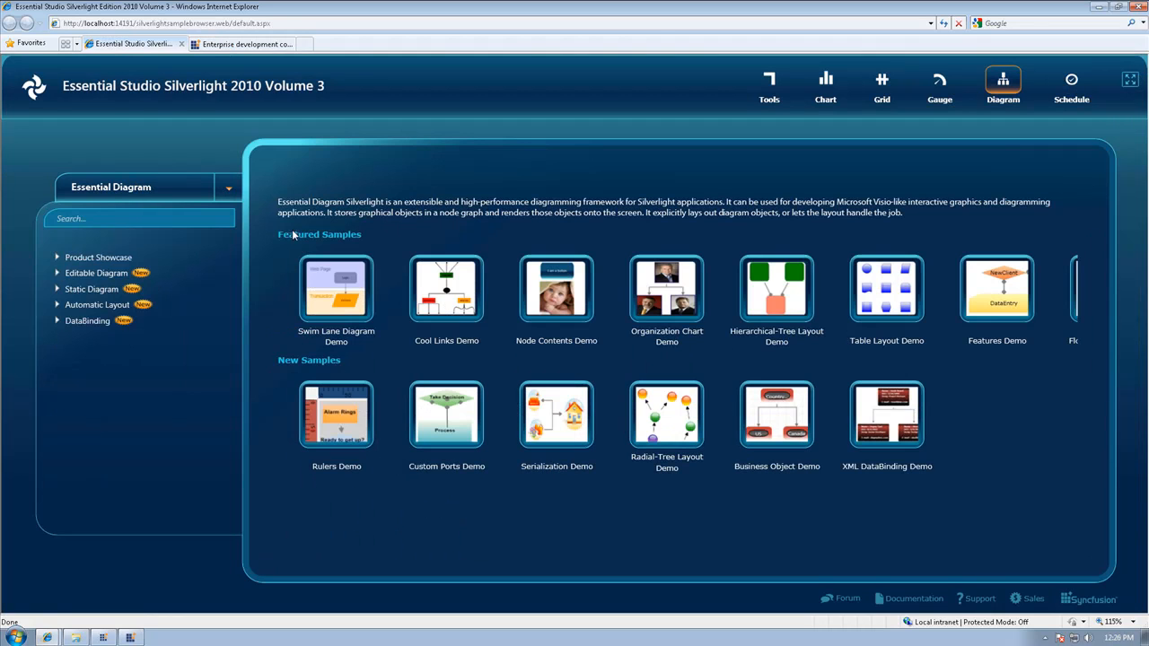
click(824, 85)
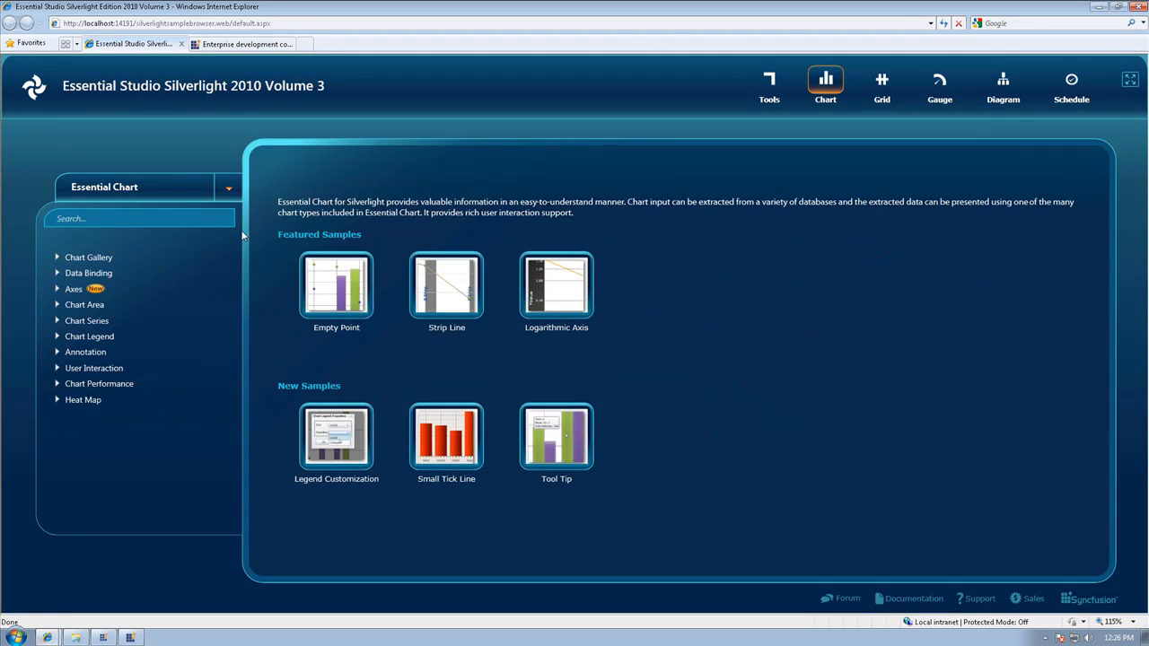
click(768, 85)
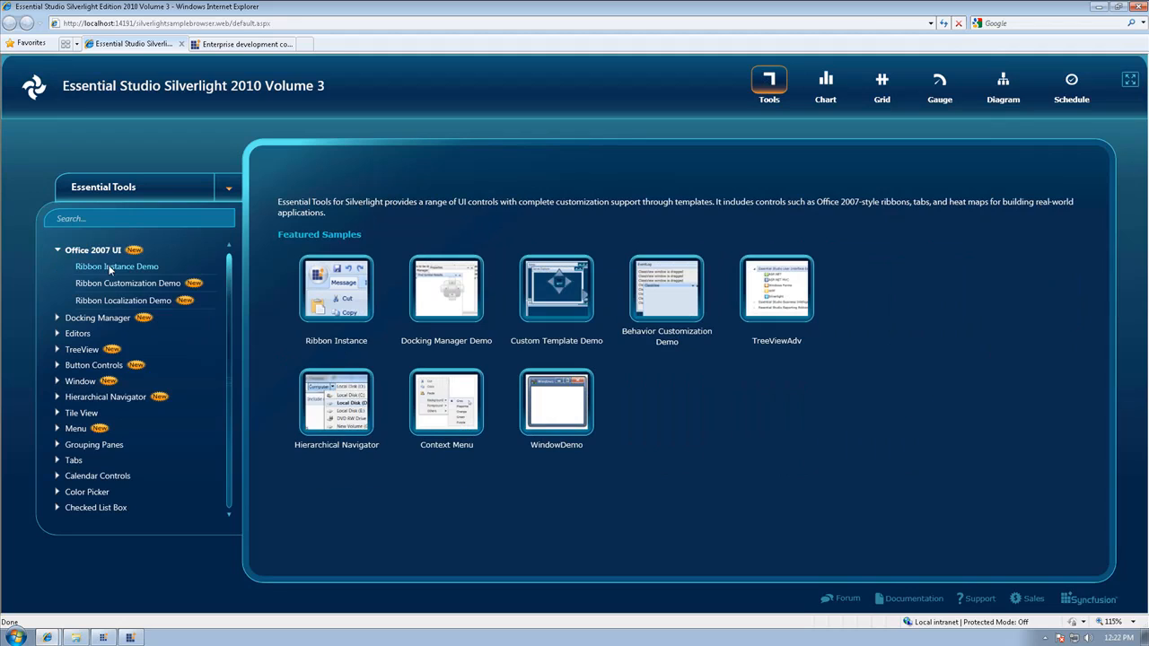
click(881, 85)
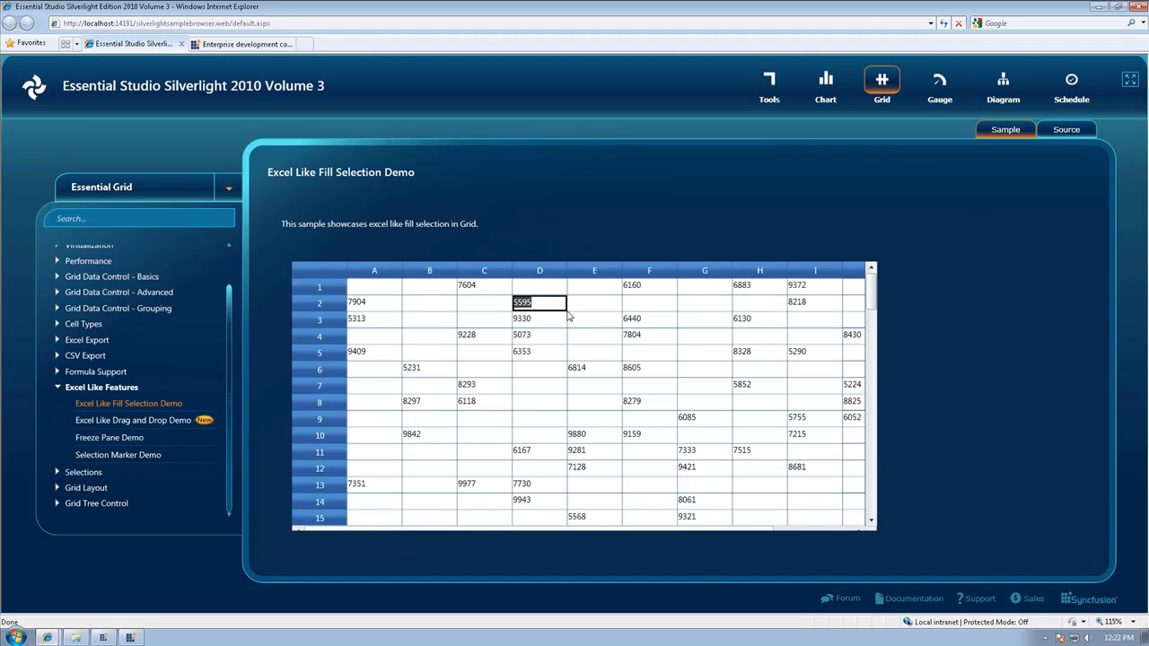
Step: Fill D2:D7 with 5595–5600, then move the Text66 block down to rows 7–11
drag(538, 302, 538, 384)
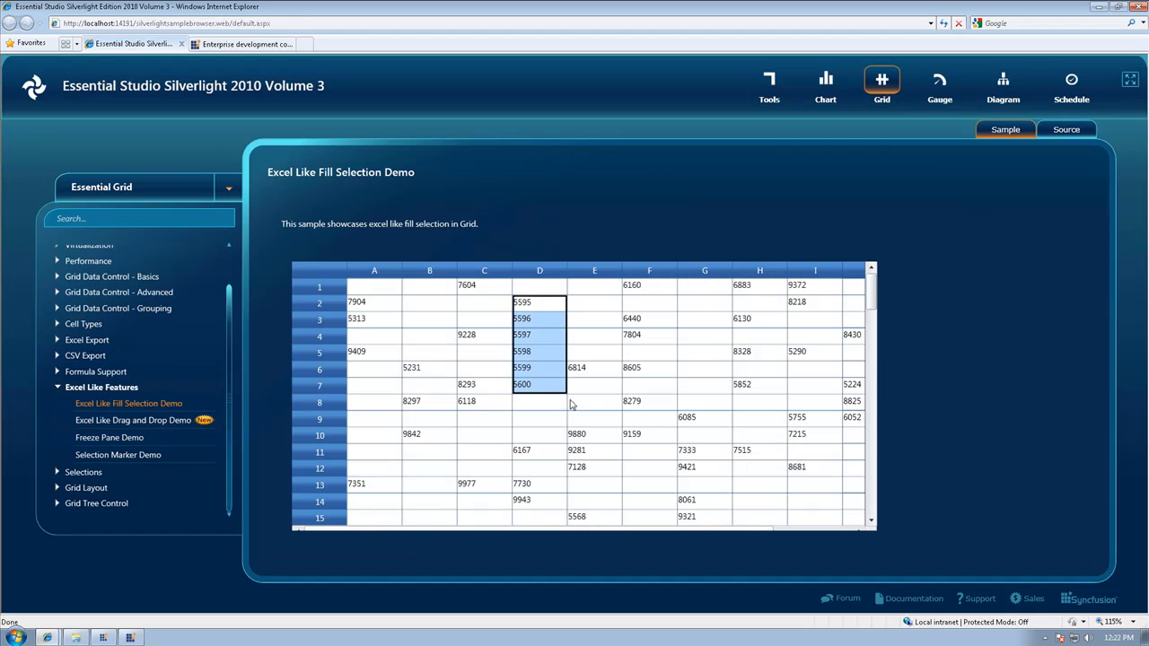
click(135, 420)
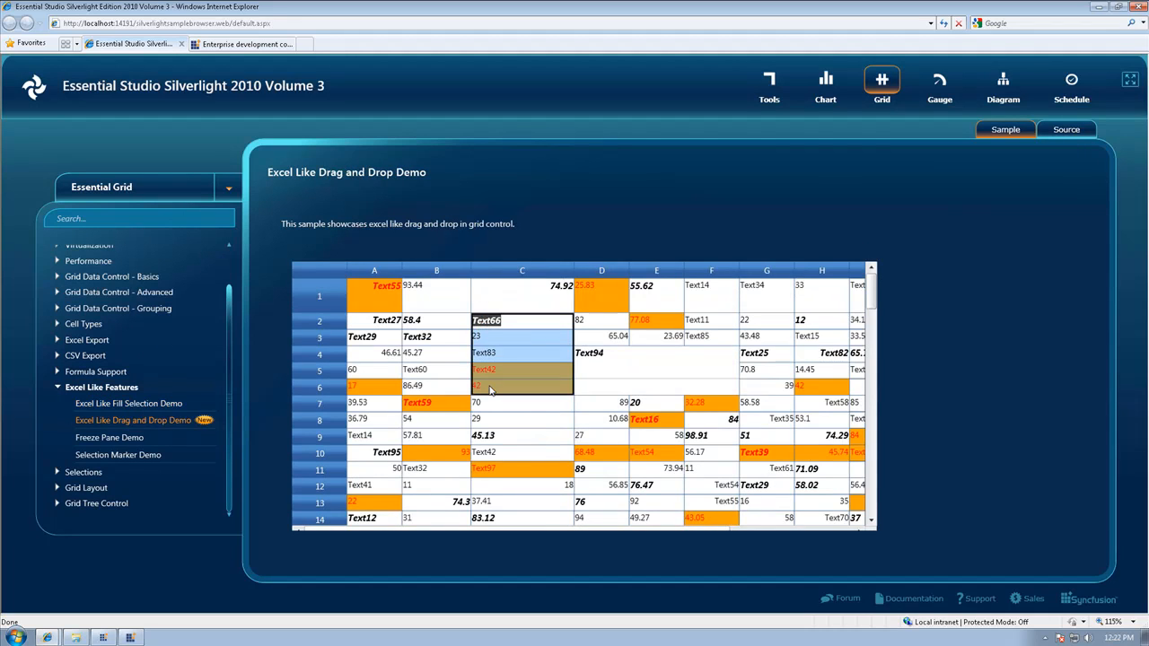
drag(489, 388, 493, 453)
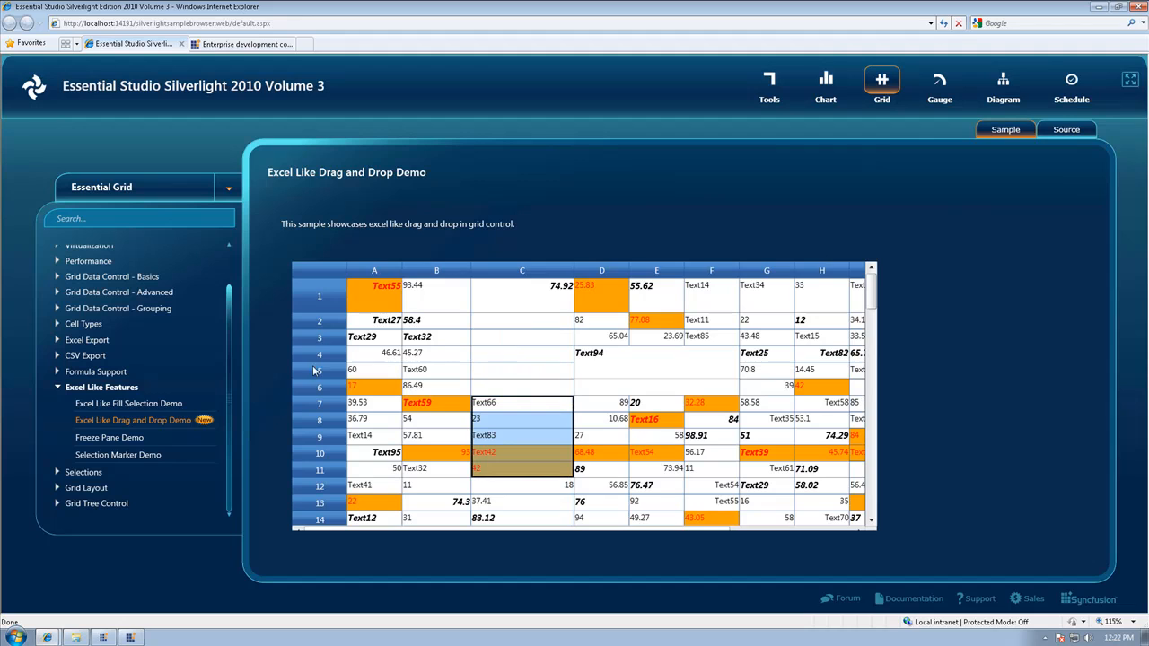
mouse_move(314, 345)
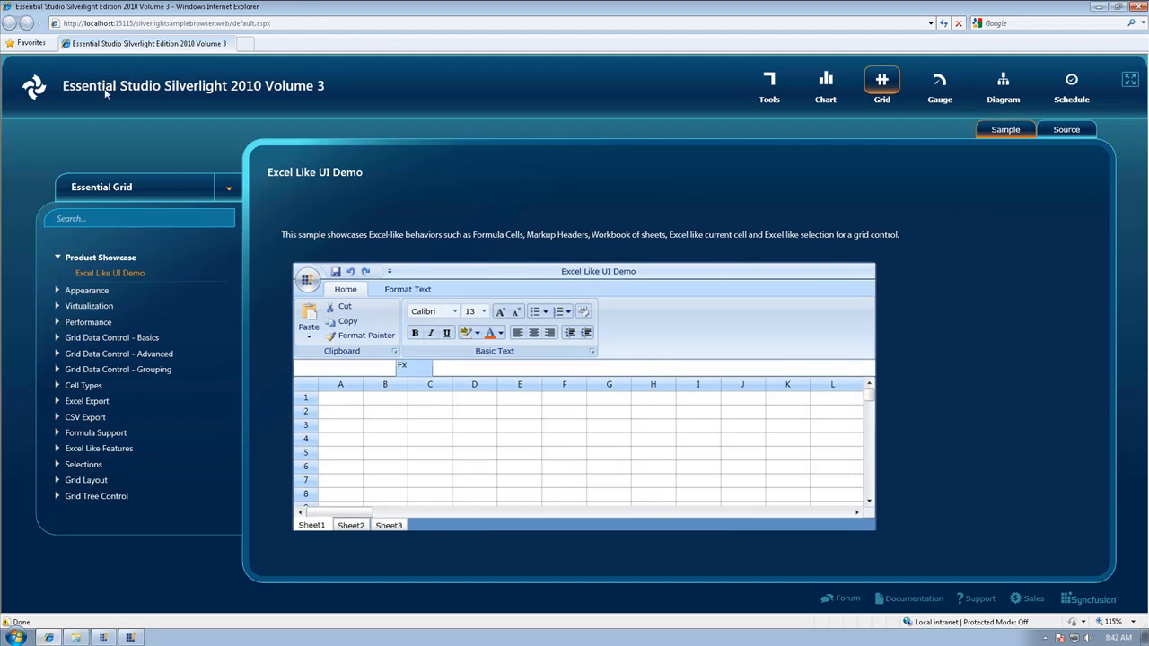
Step: View the Nested Cells and ComboBox Cell demos, opening cell B2's name list
click(110, 435)
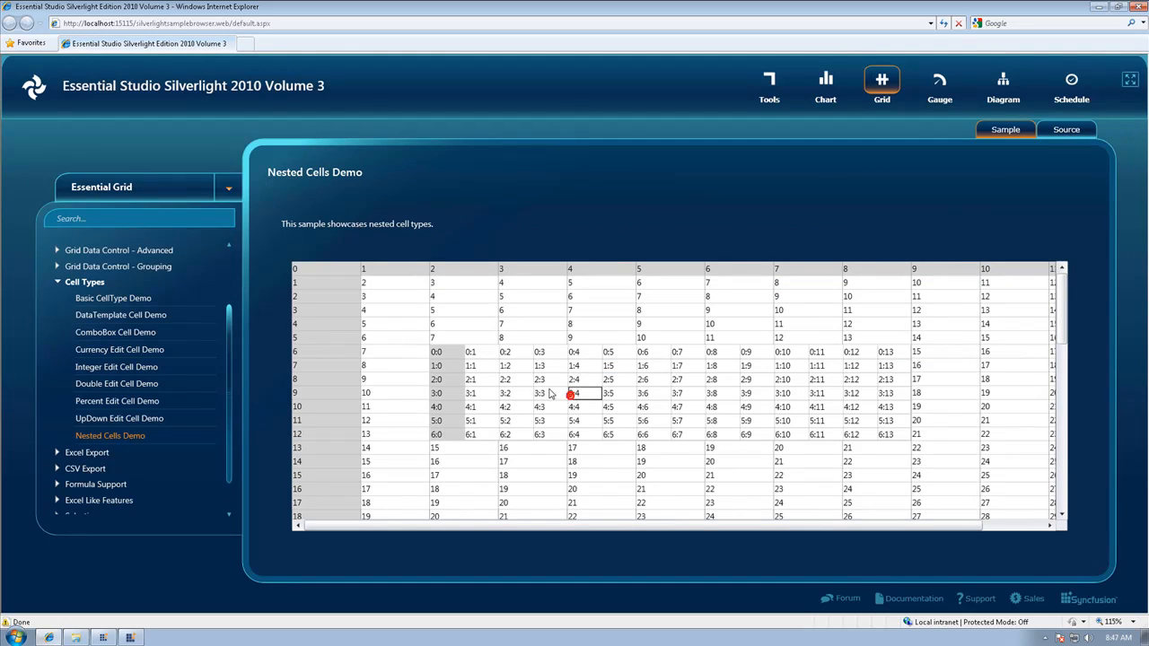
click(115, 332)
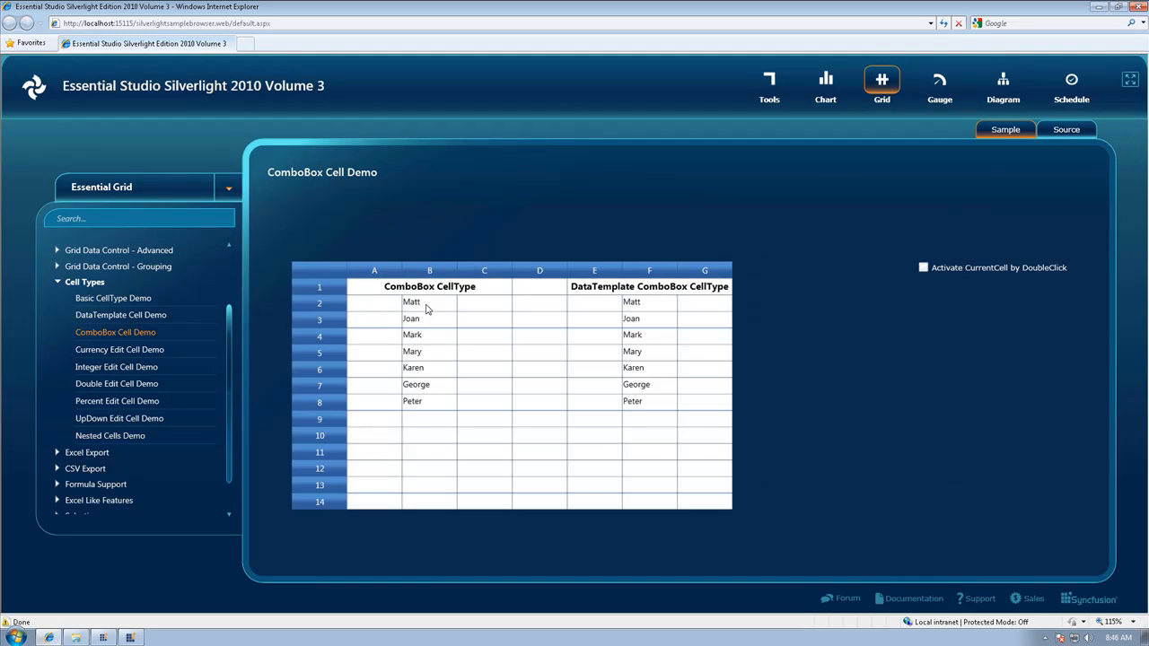
click(429, 302)
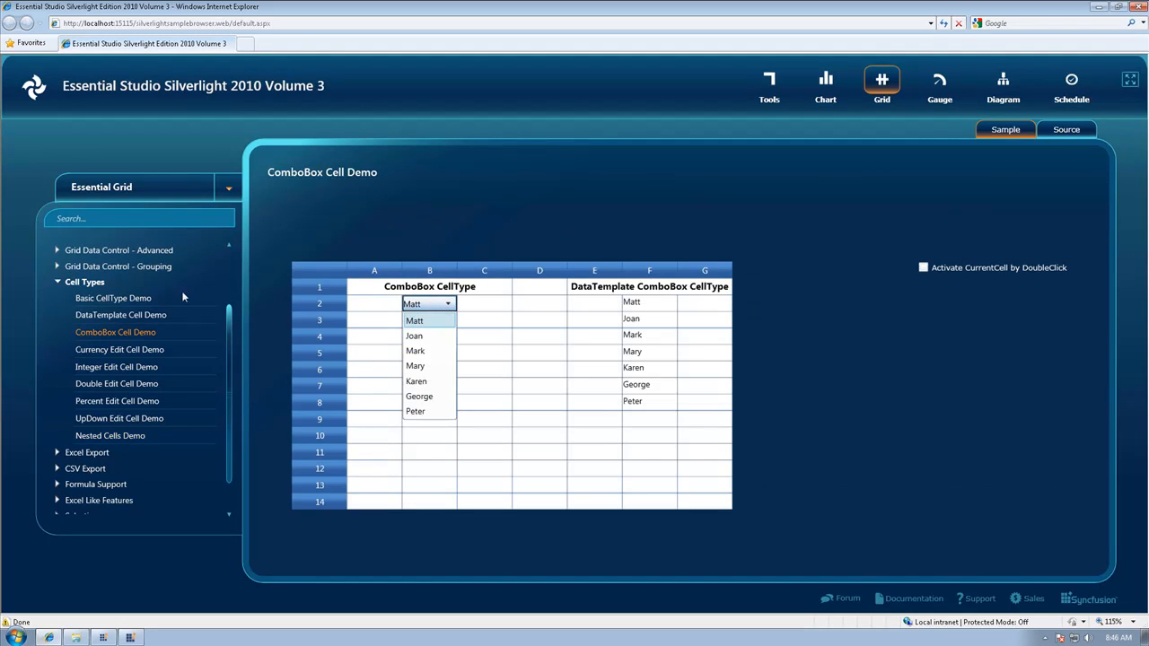
Step: View the Covered Cell, Cell Style, Row Styles, tree grid In Depth and Advanced Filtering demos
click(109, 358)
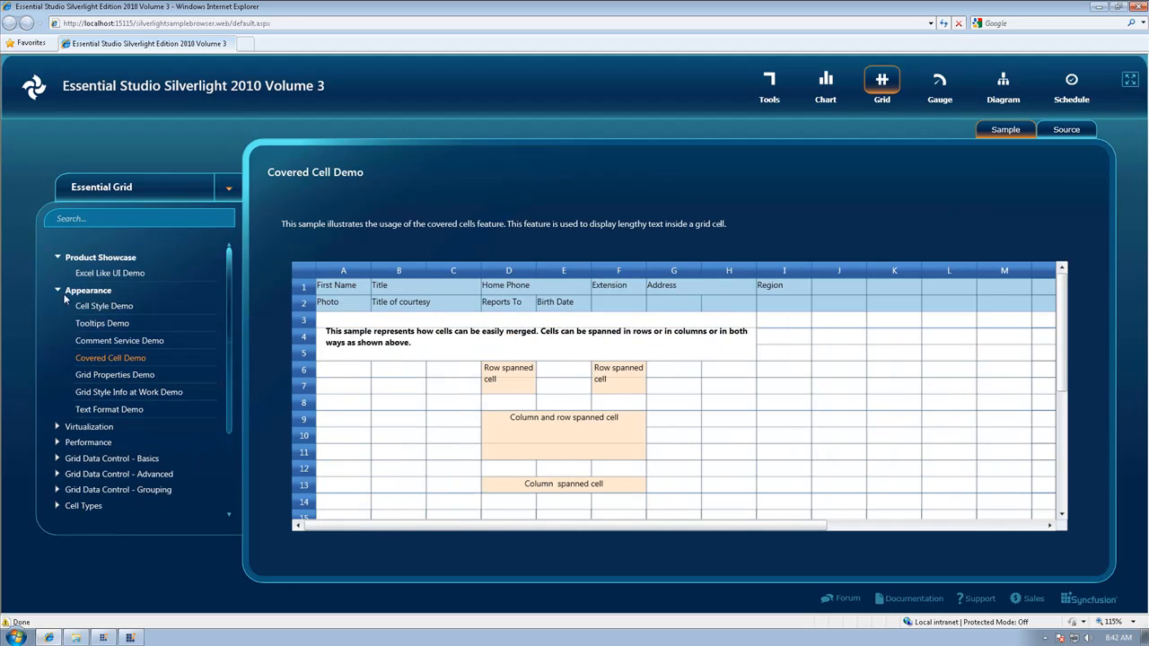
click(104, 305)
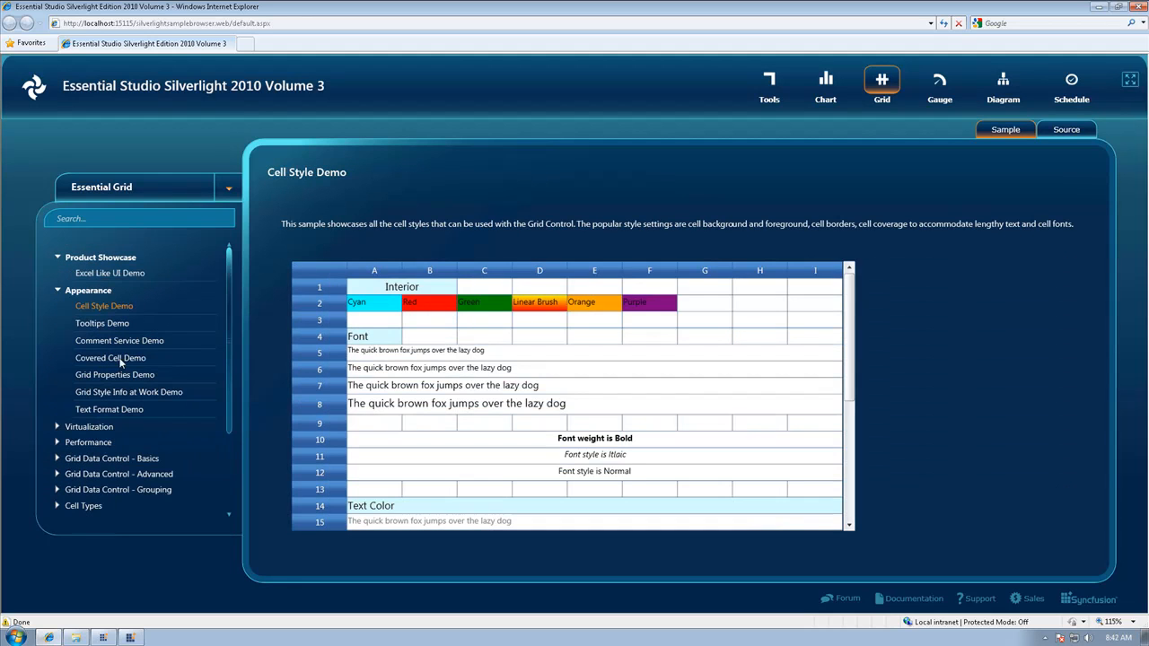
click(107, 422)
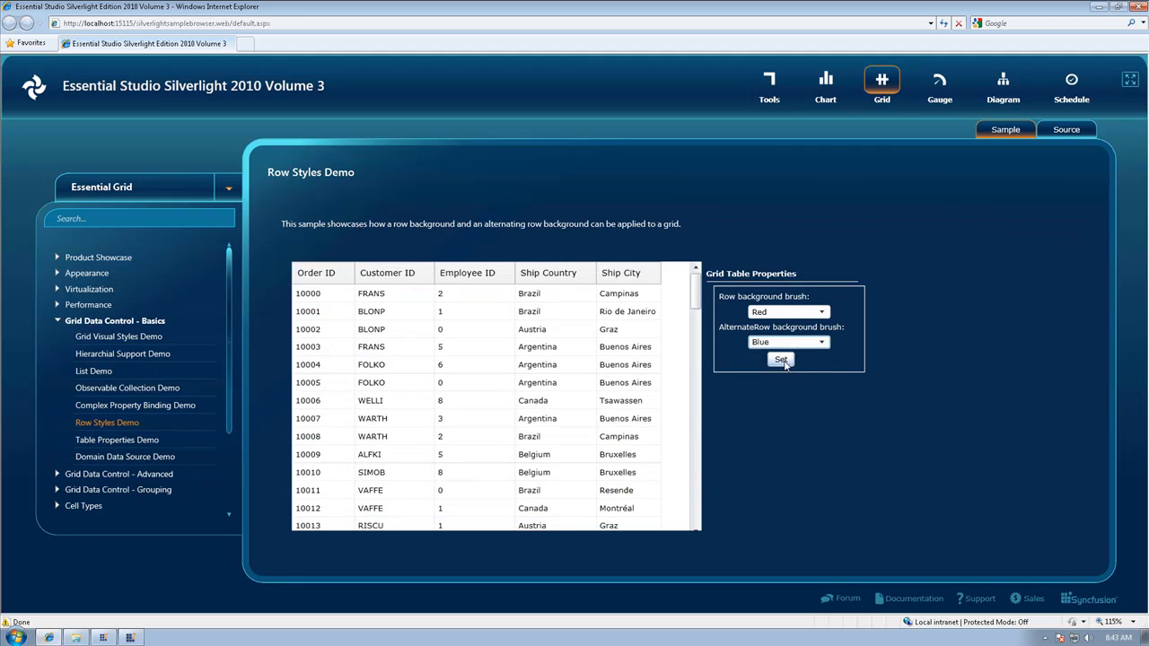
click(103, 502)
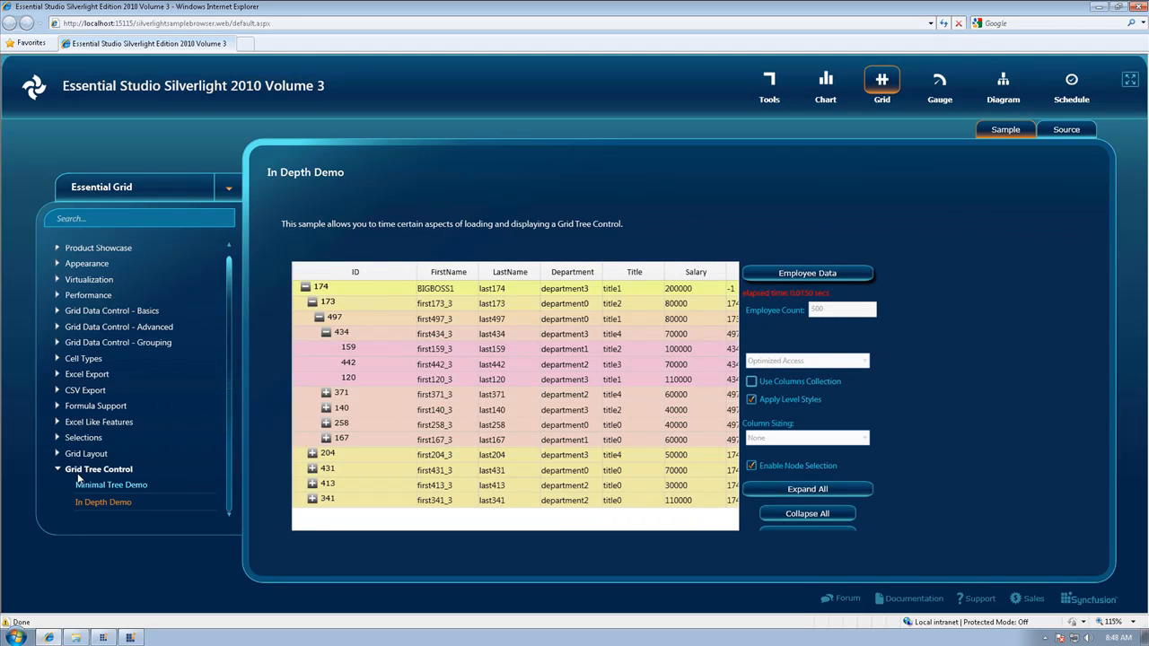
click(117, 321)
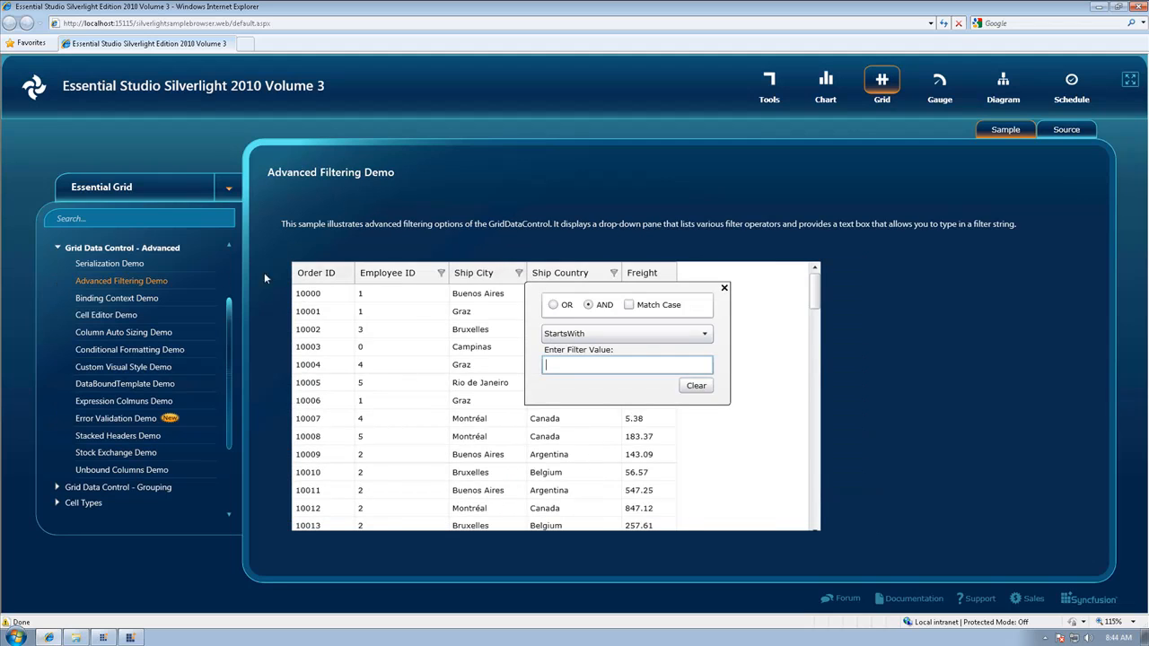
Step: View error validation, hierarchical and custom summaries demos, collapsing the 13-item ShipCountry group
click(115, 418)
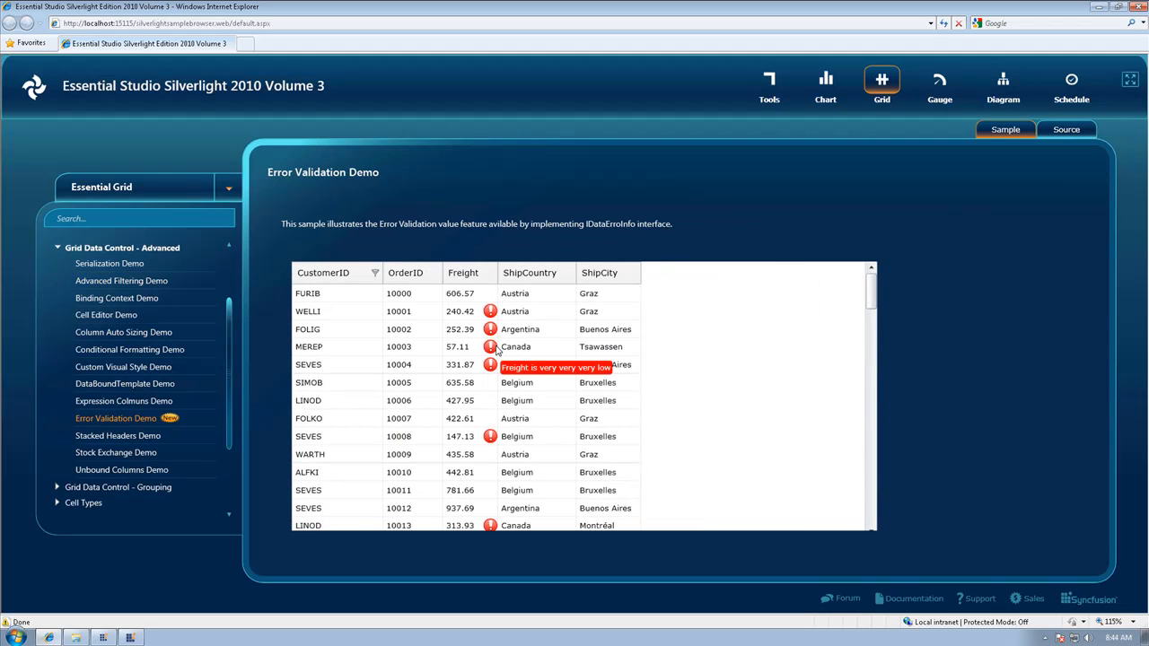
click(122, 353)
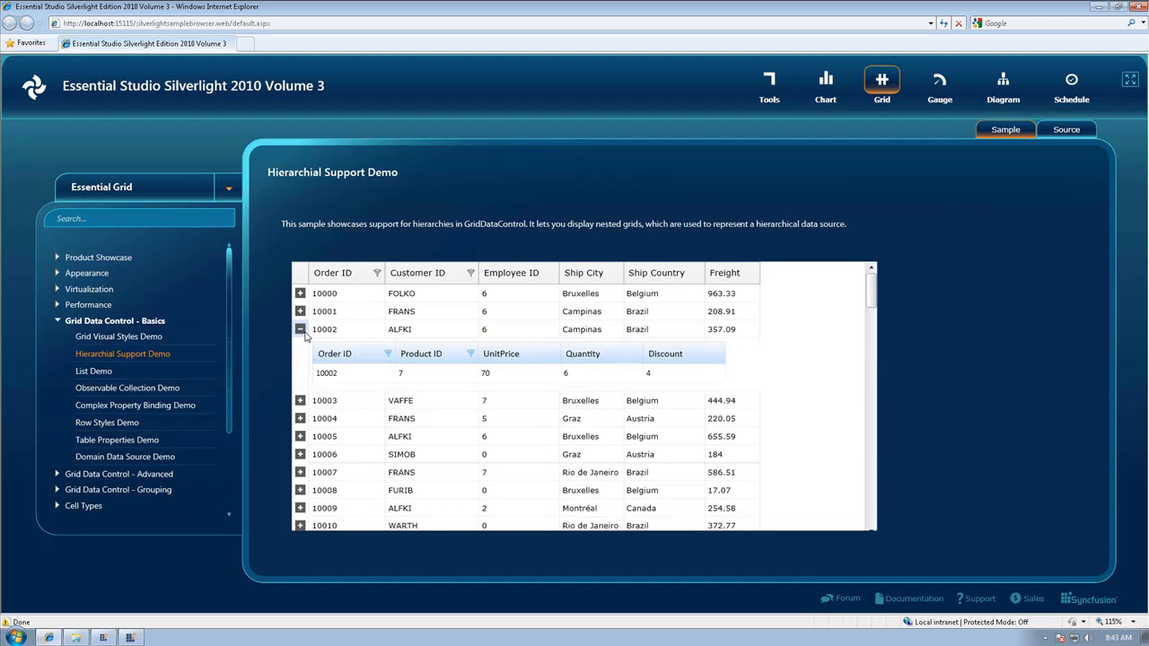
mouse_move(135, 405)
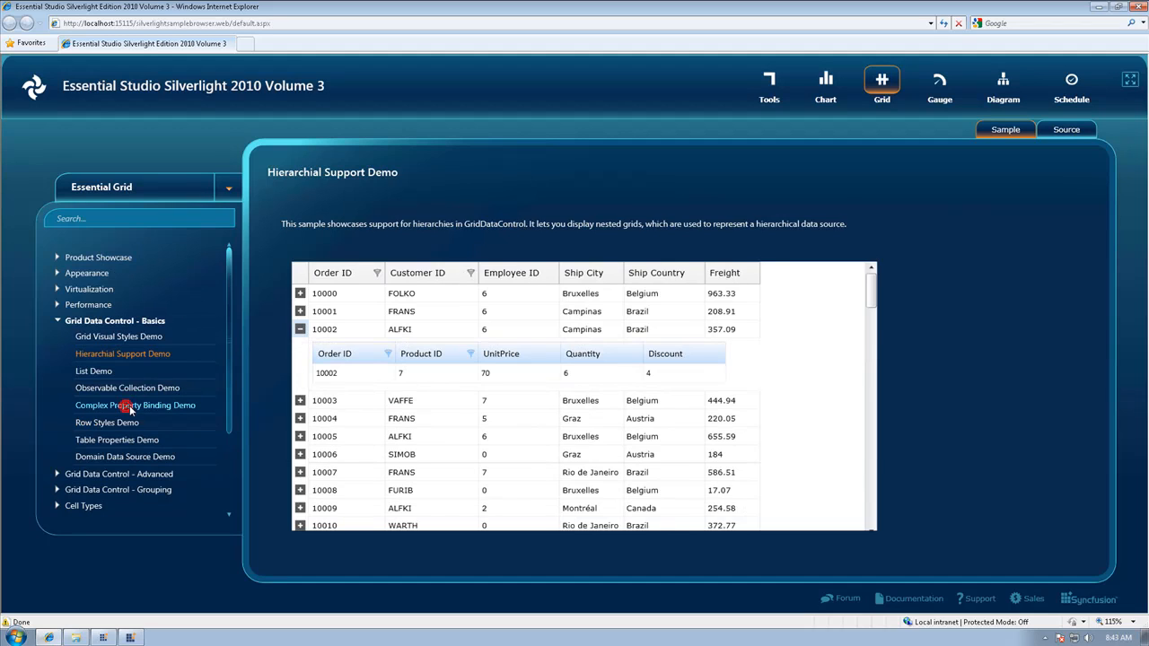
click(123, 341)
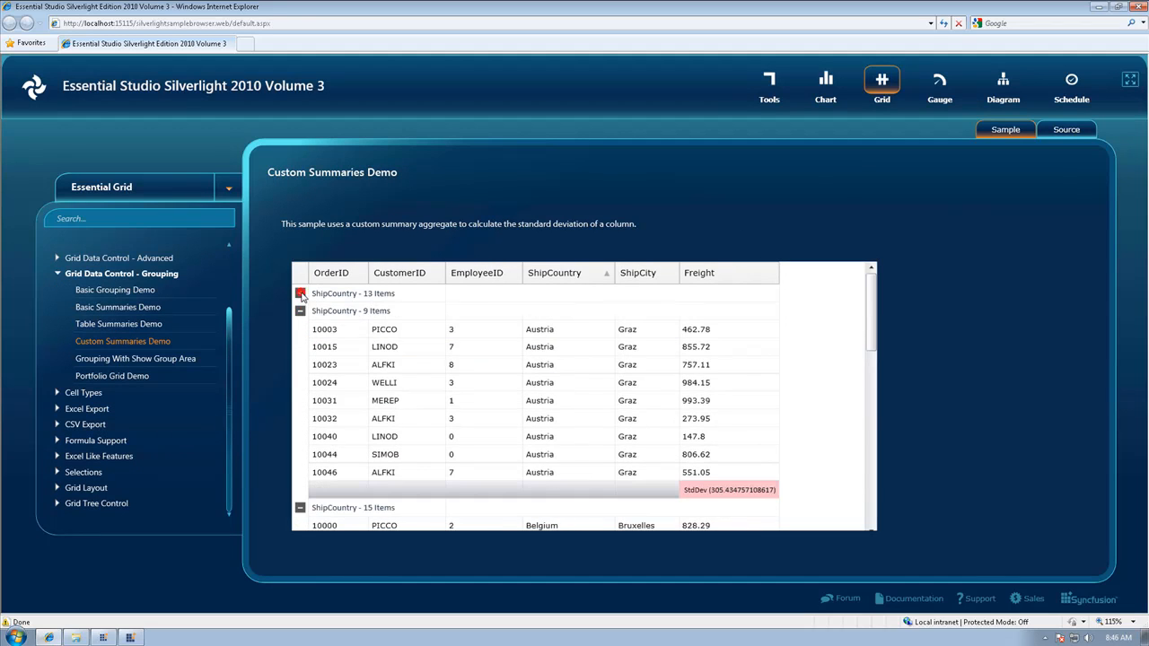
click(301, 294)
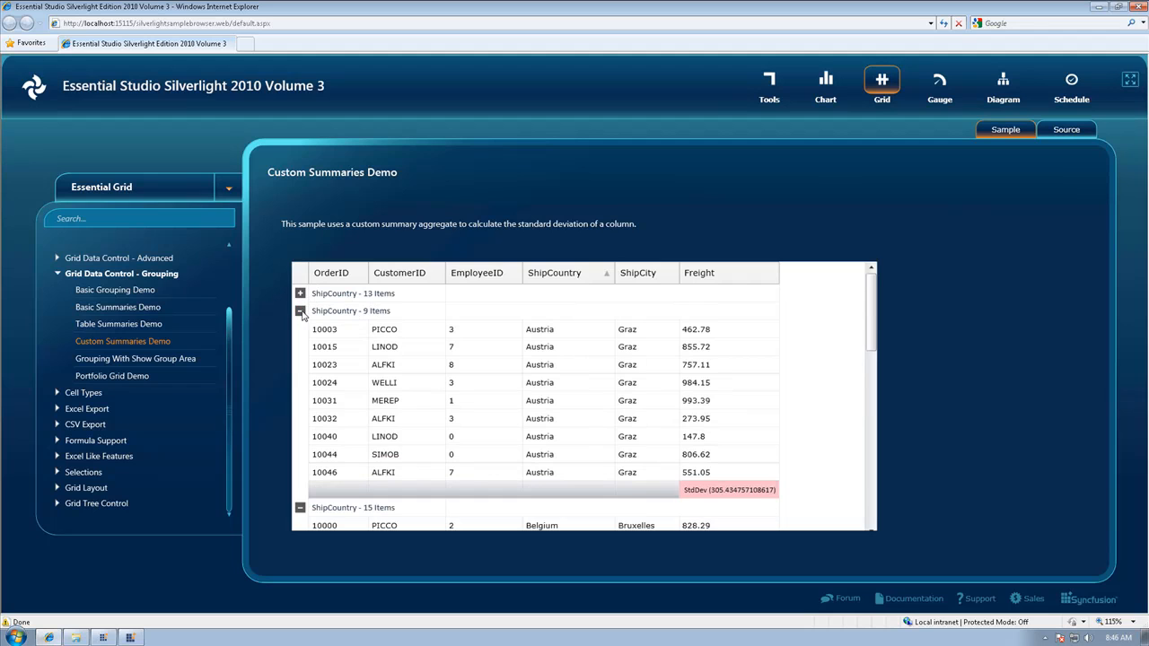
Step: View the tree grid Excel export and Virtual Grid demos, hiding rows and columns
click(139, 406)
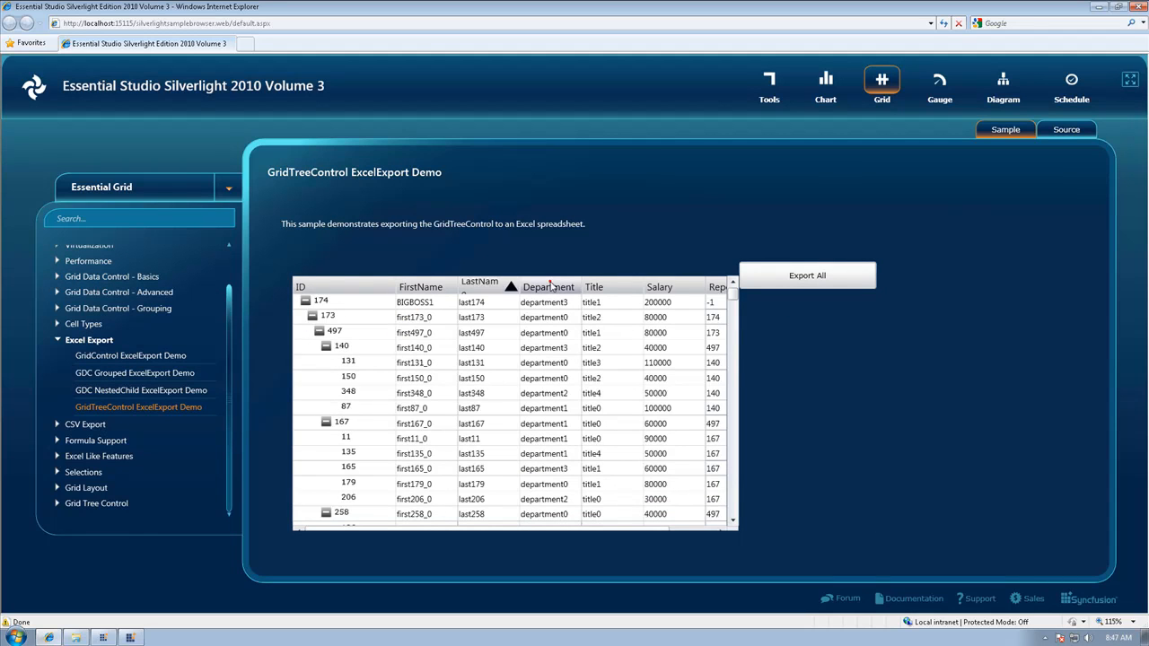
click(108, 305)
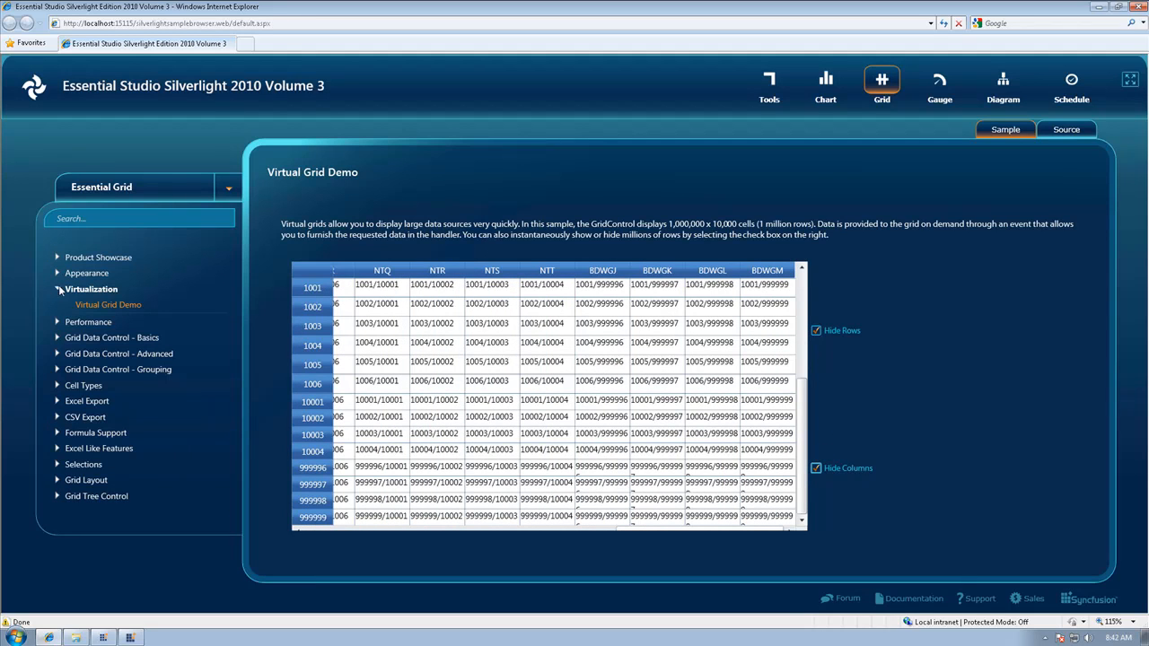
click(768, 85)
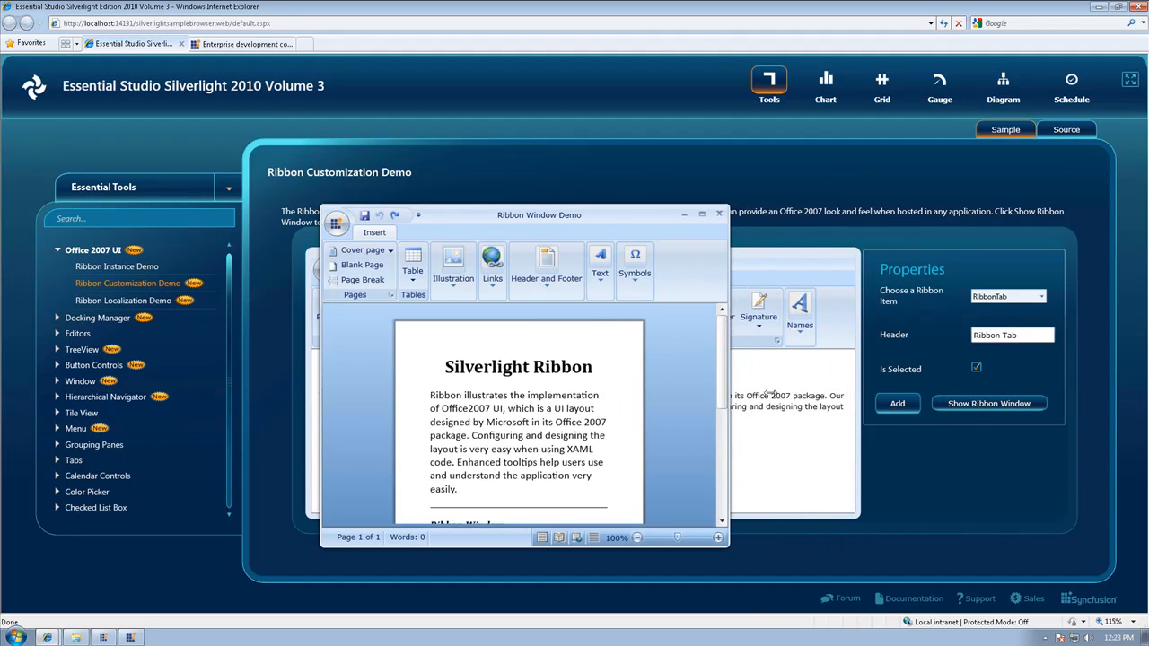
Step: In the ribbon window, open quick access toolbar customization and request more commands
right_click(400, 260)
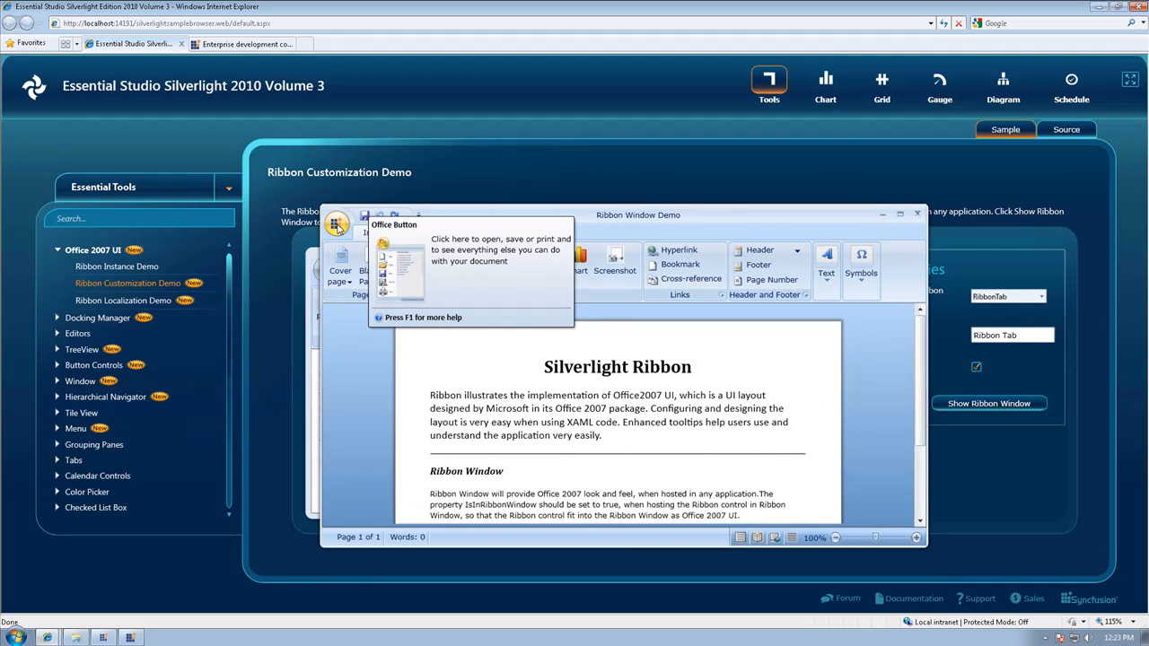
click(417, 216)
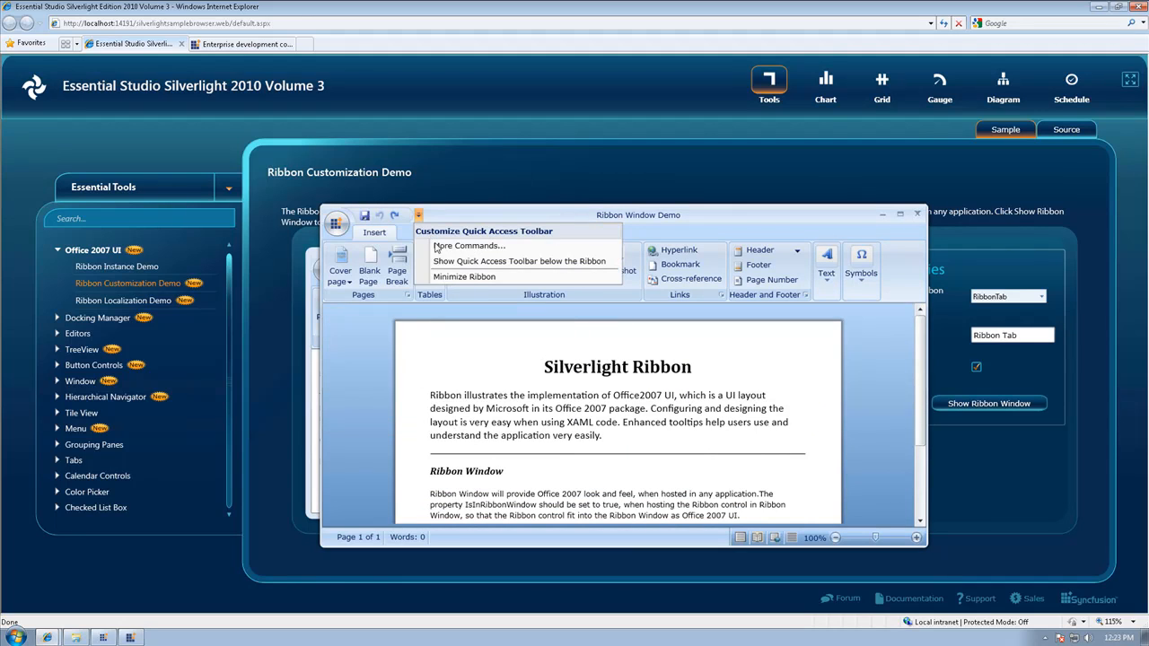
mouse_move(467, 245)
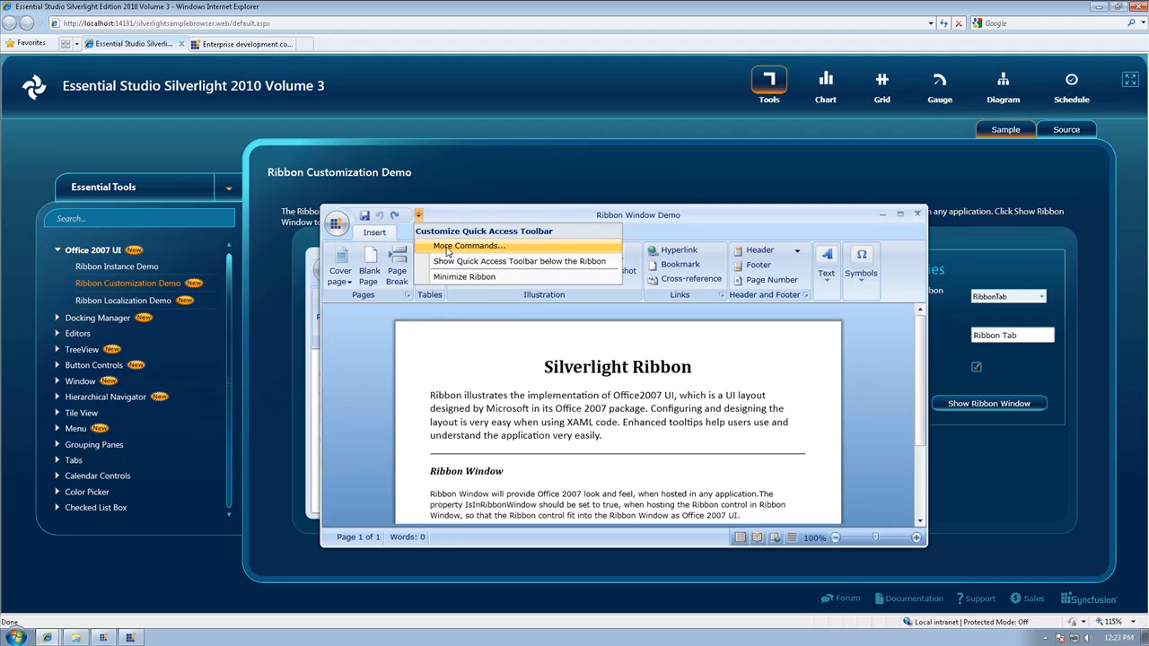
click(467, 245)
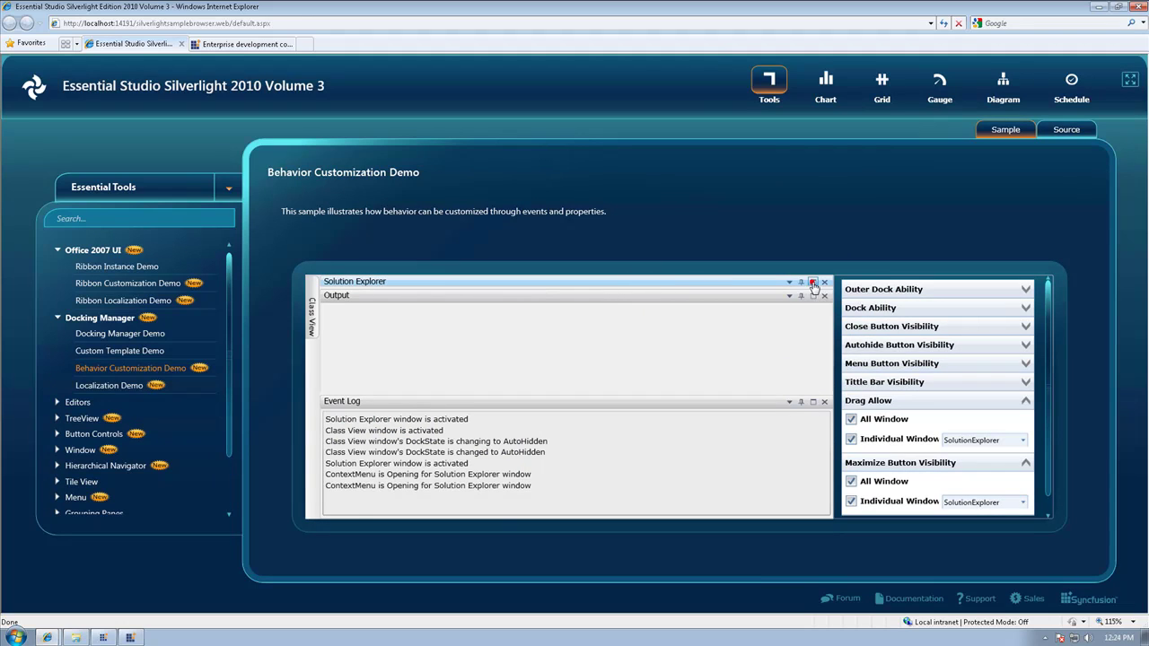
Step: Show the Hello World message window and dismiss the context menu demo
click(823, 282)
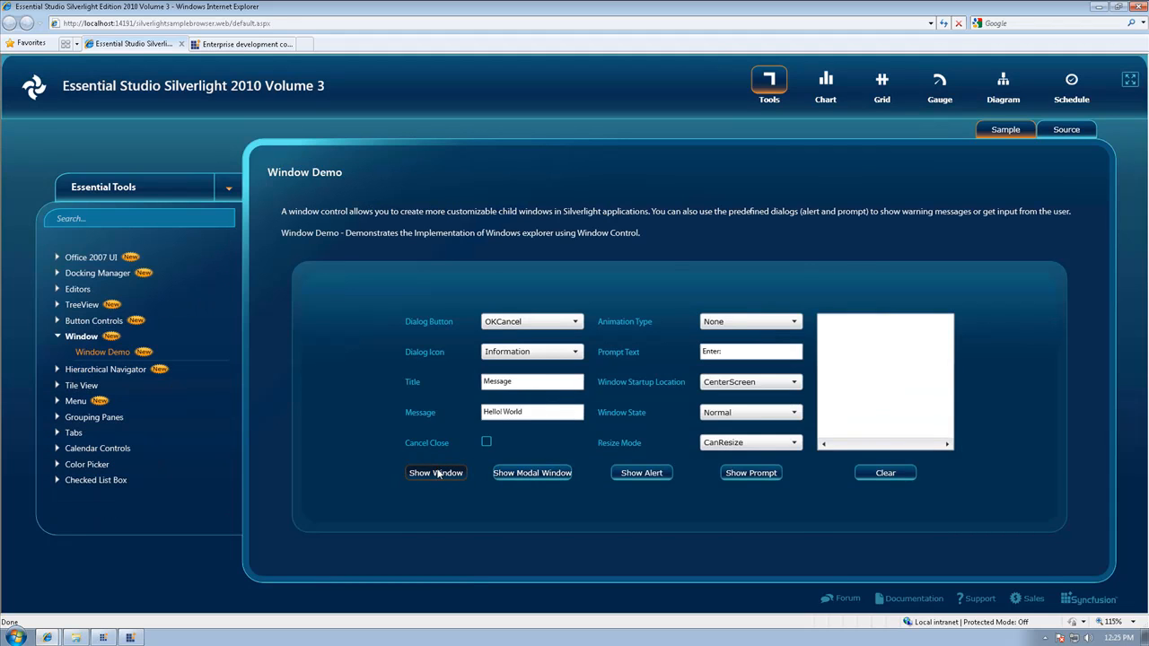
click(435, 473)
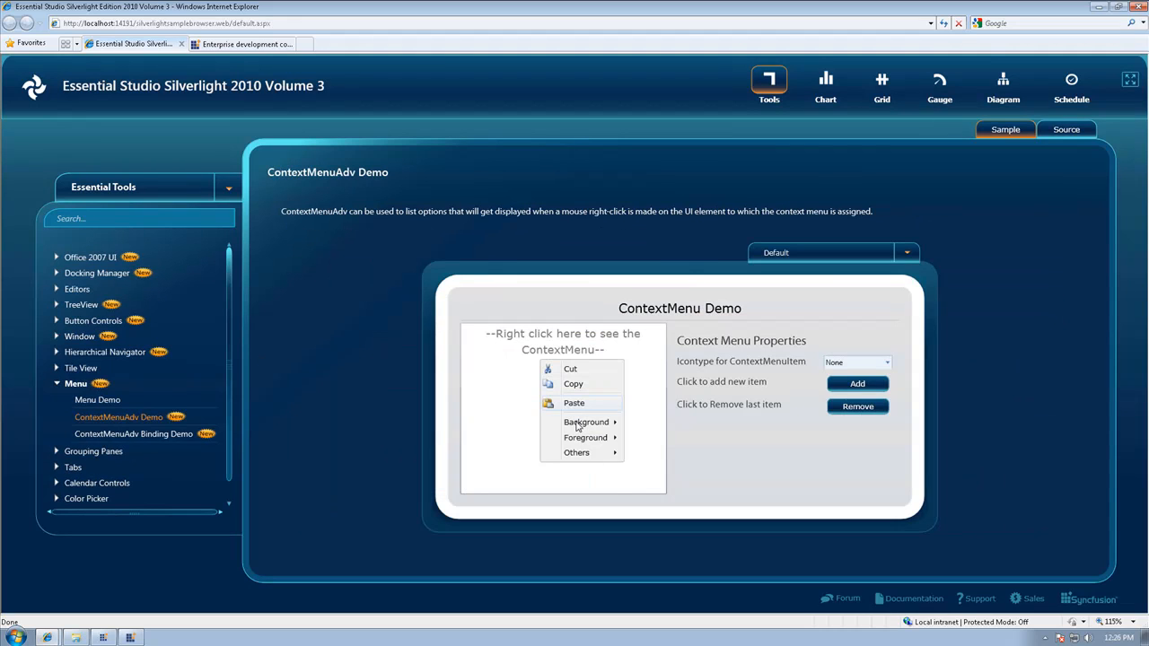
mouse_move(585, 422)
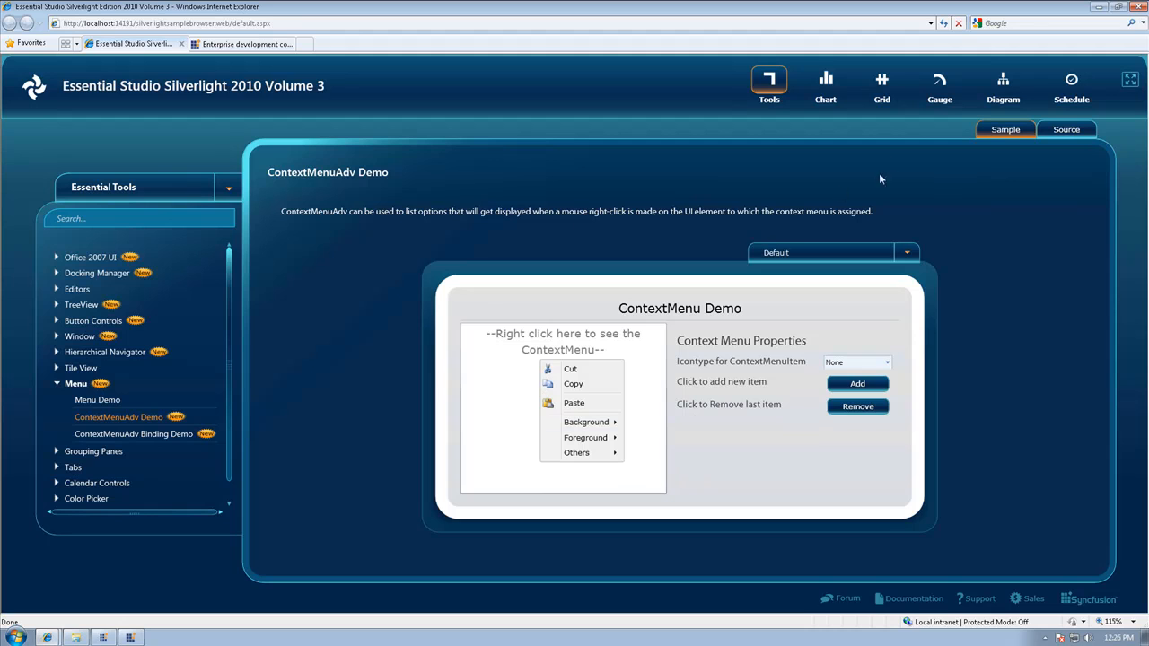
click(825, 85)
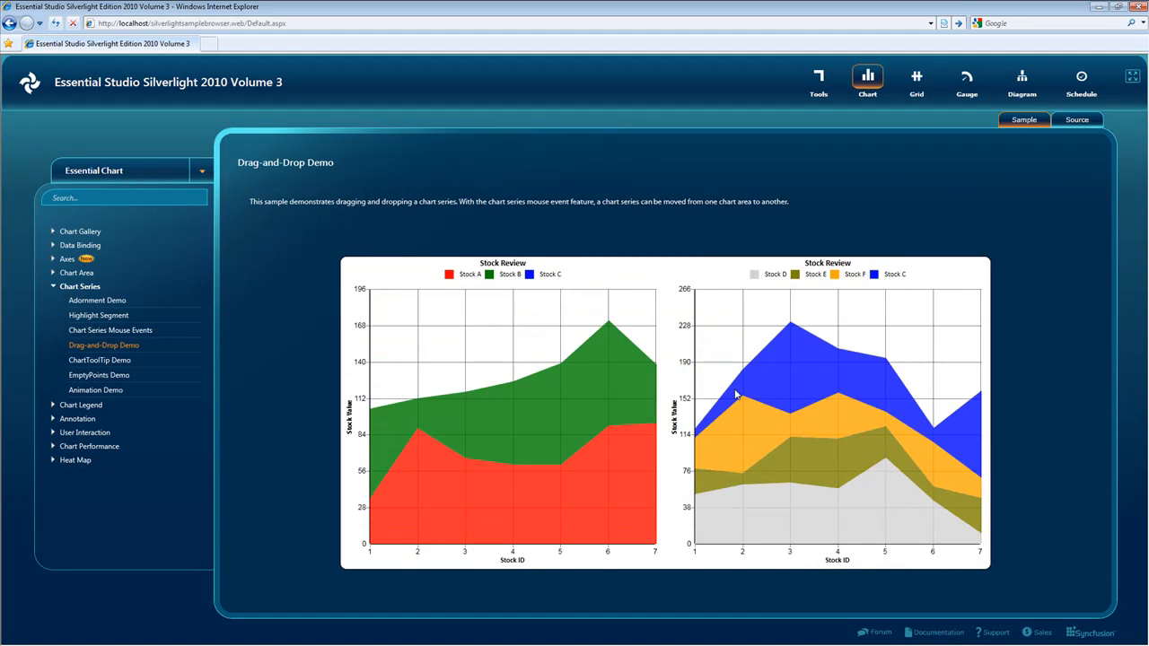
Step: Show the Combination Charts sample, then switch to the Diagram gallery
click(99, 315)
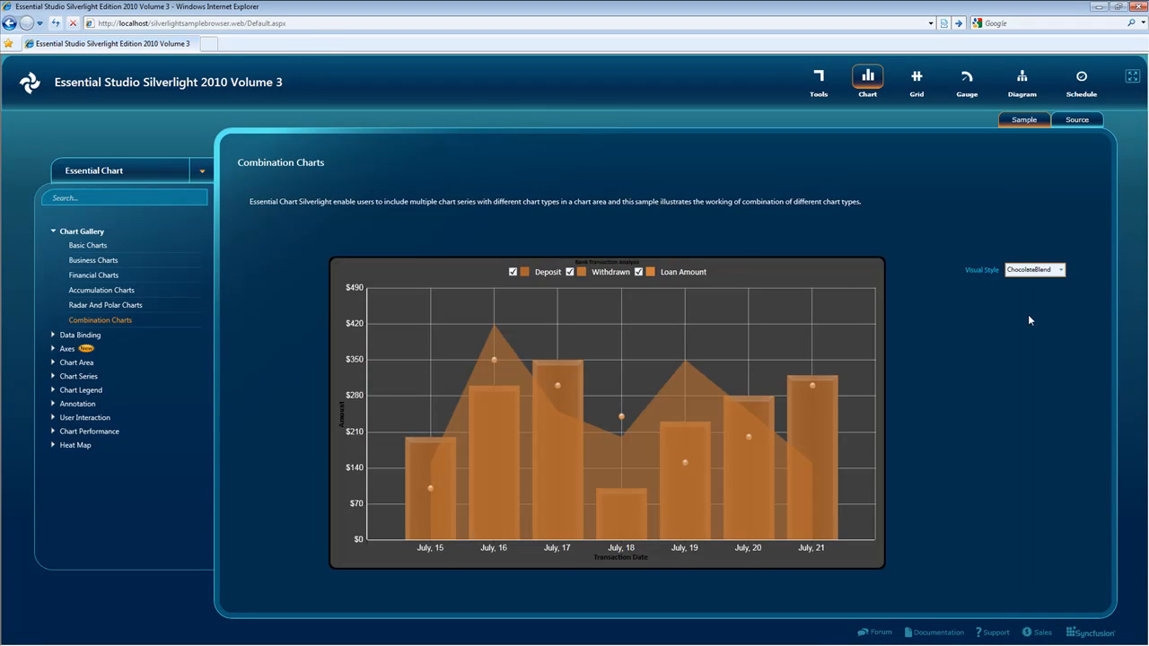
click(1021, 81)
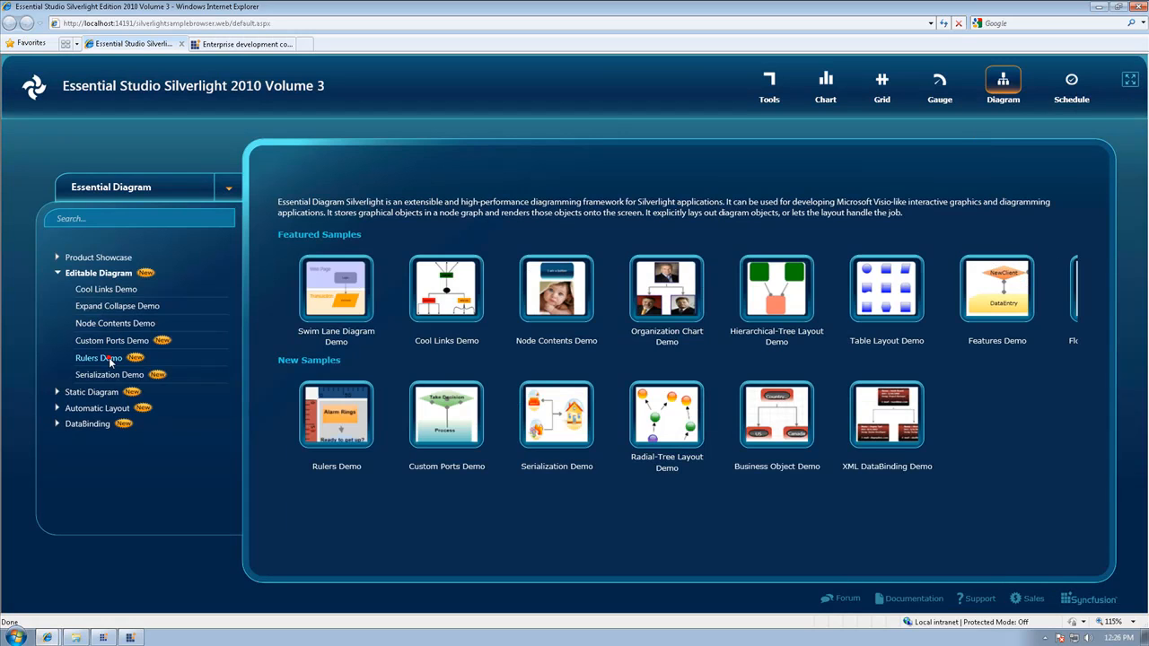
Step: View Serialization, Expand Collapse (expanding a child branch), Node Contents and Radial Tree Layout demos
click(109, 375)
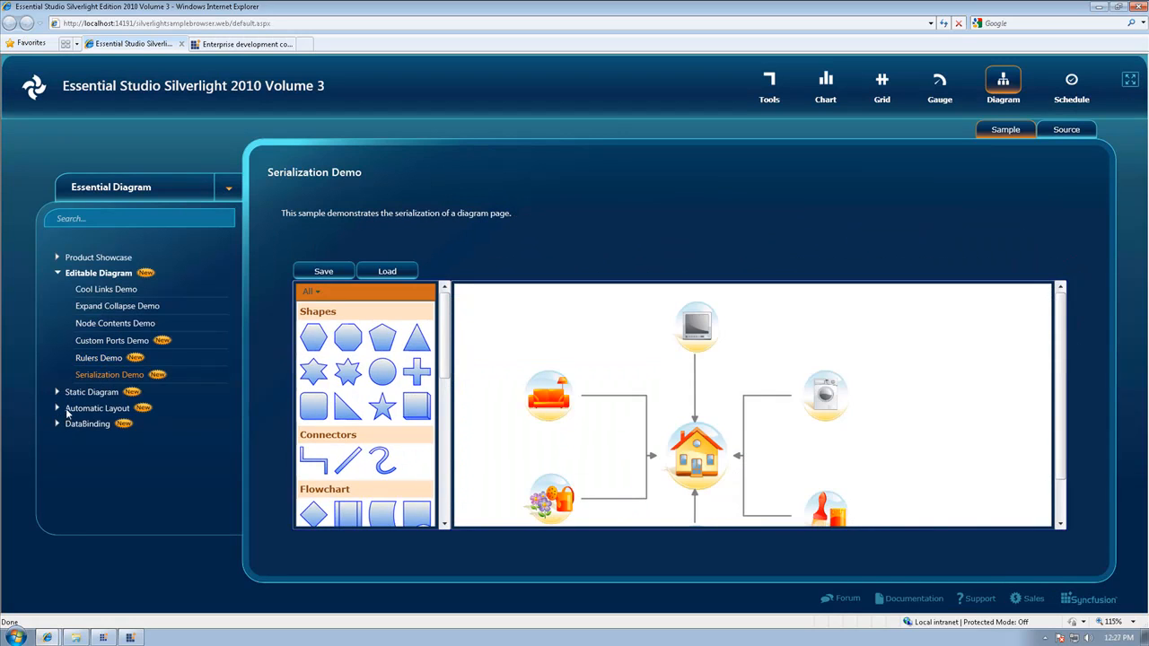
click(117, 305)
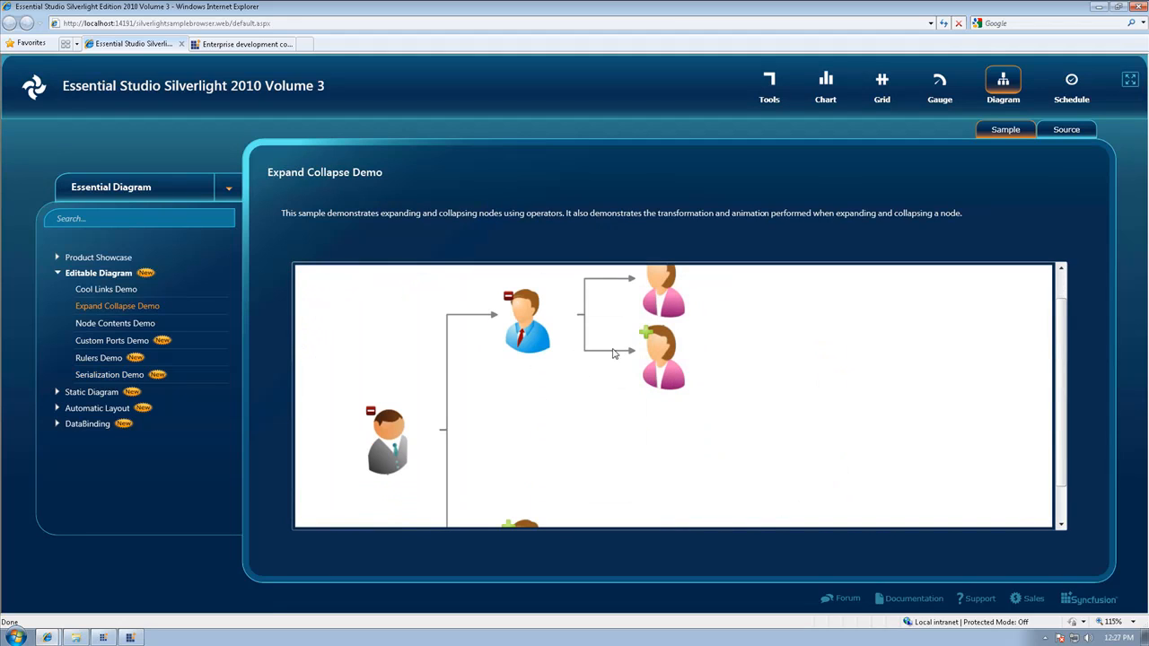
click(645, 333)
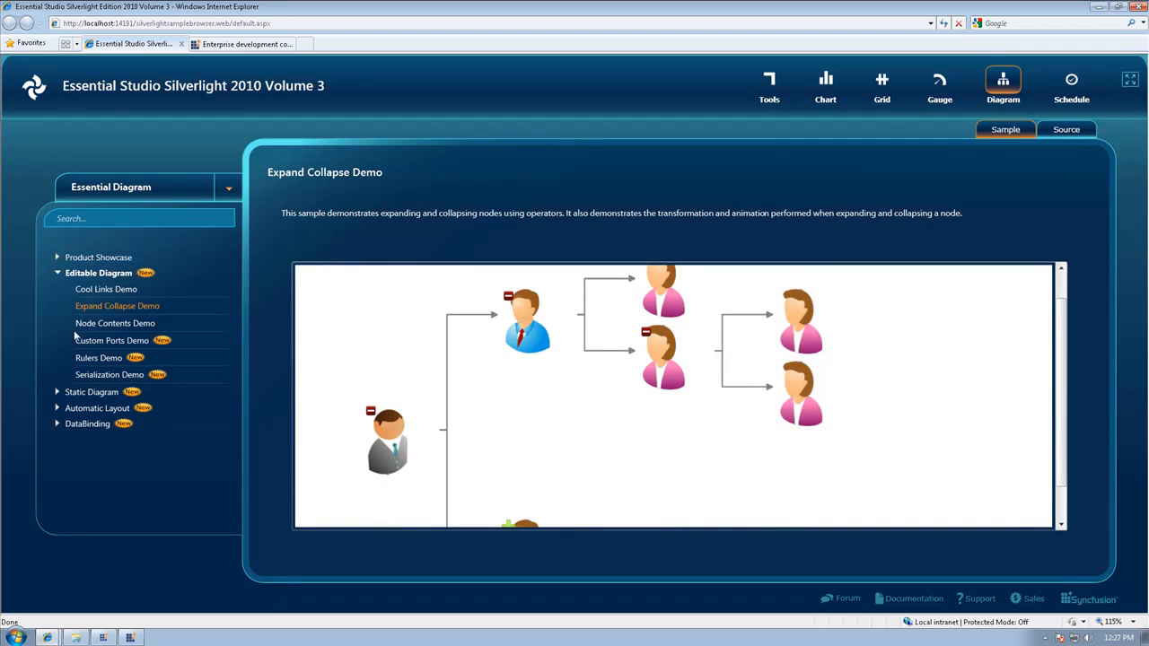
click(115, 323)
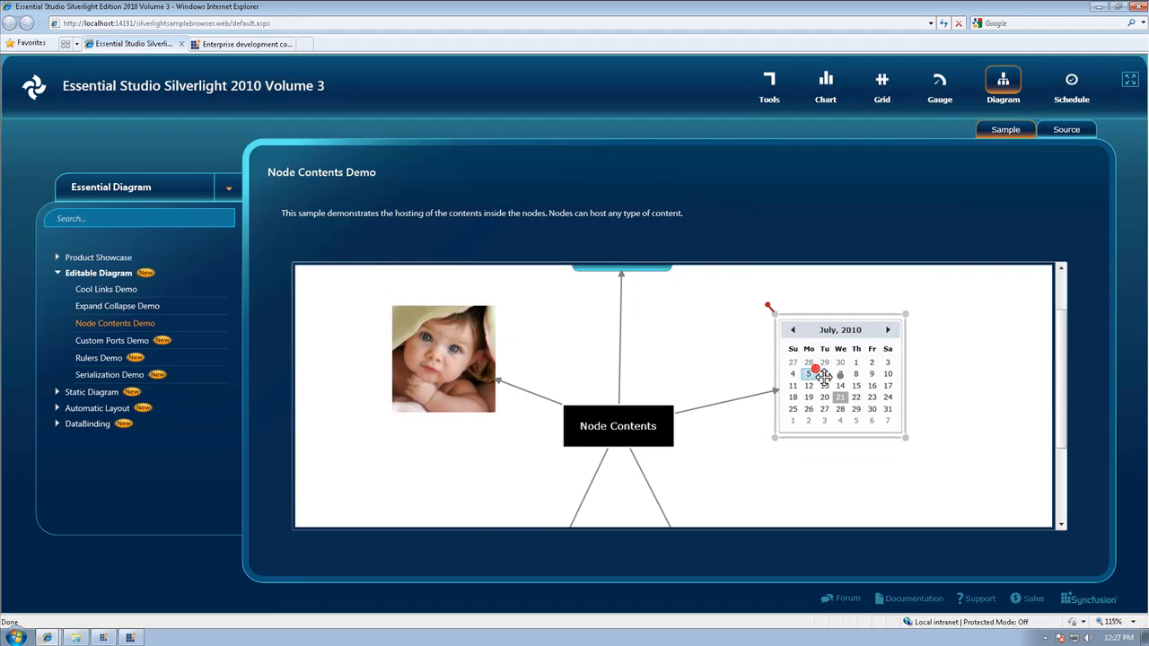
click(121, 372)
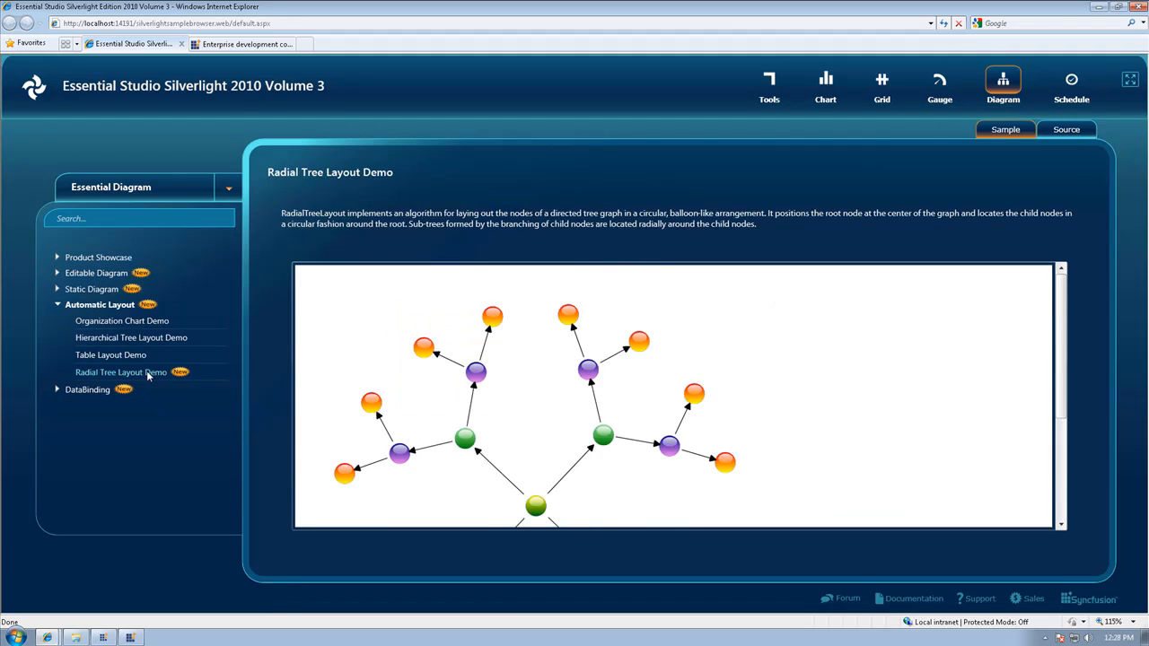
click(938, 85)
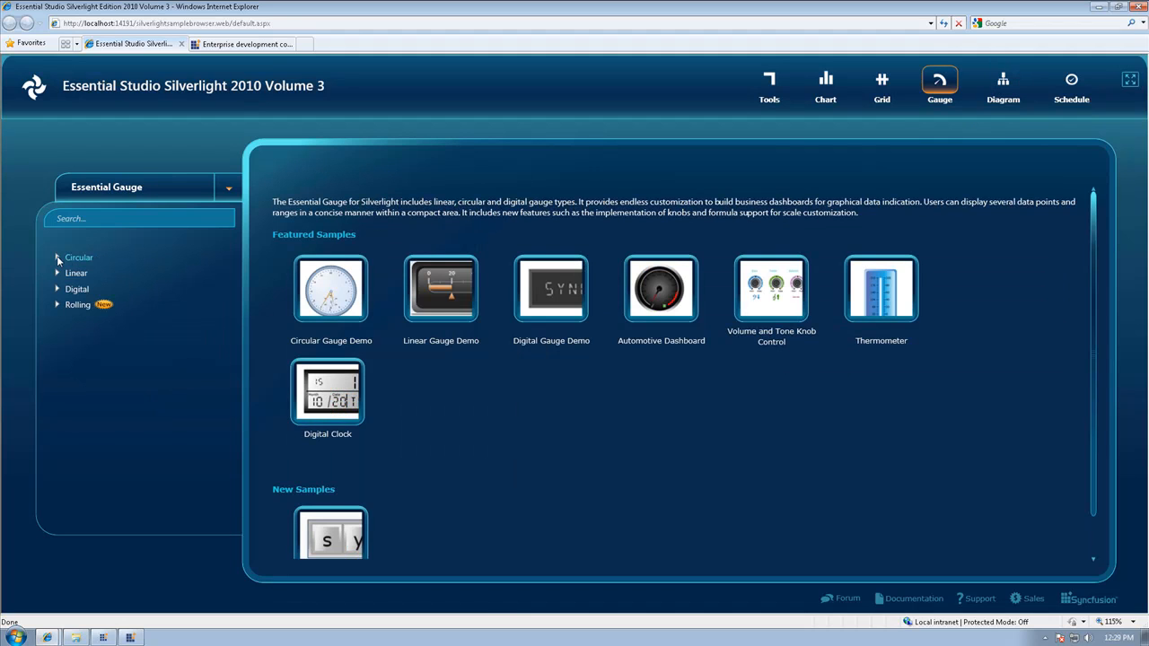
Step: View the Automotive Dashboard and Volume and Tone Control gauges, then switch to Schedule
click(661, 288)
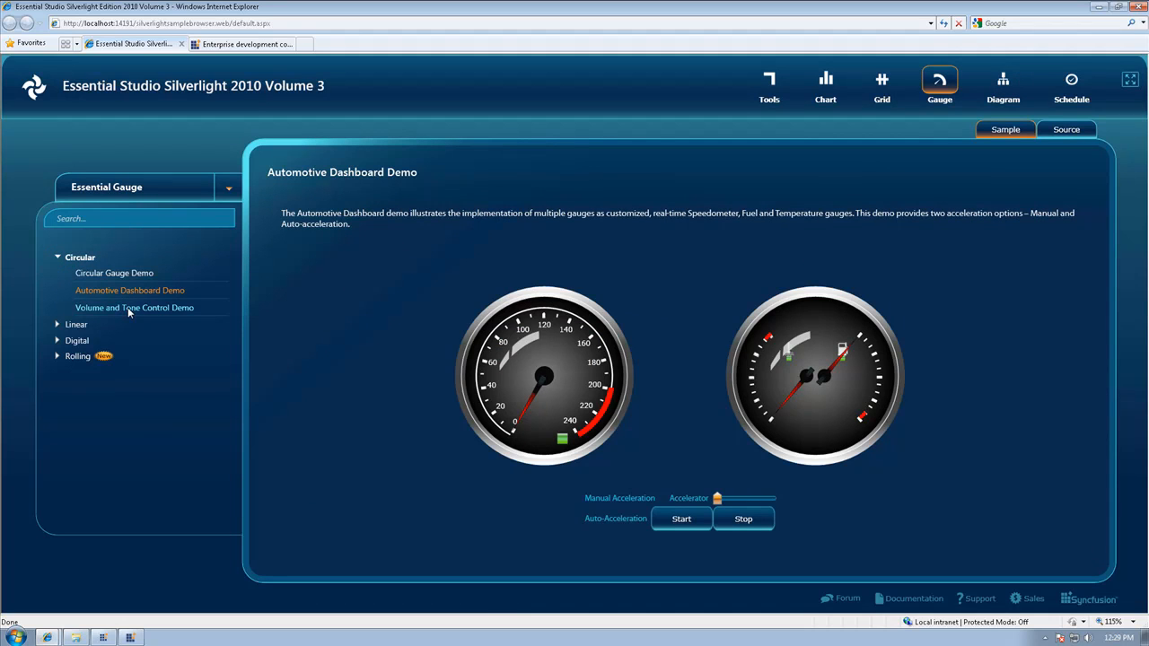
click(135, 307)
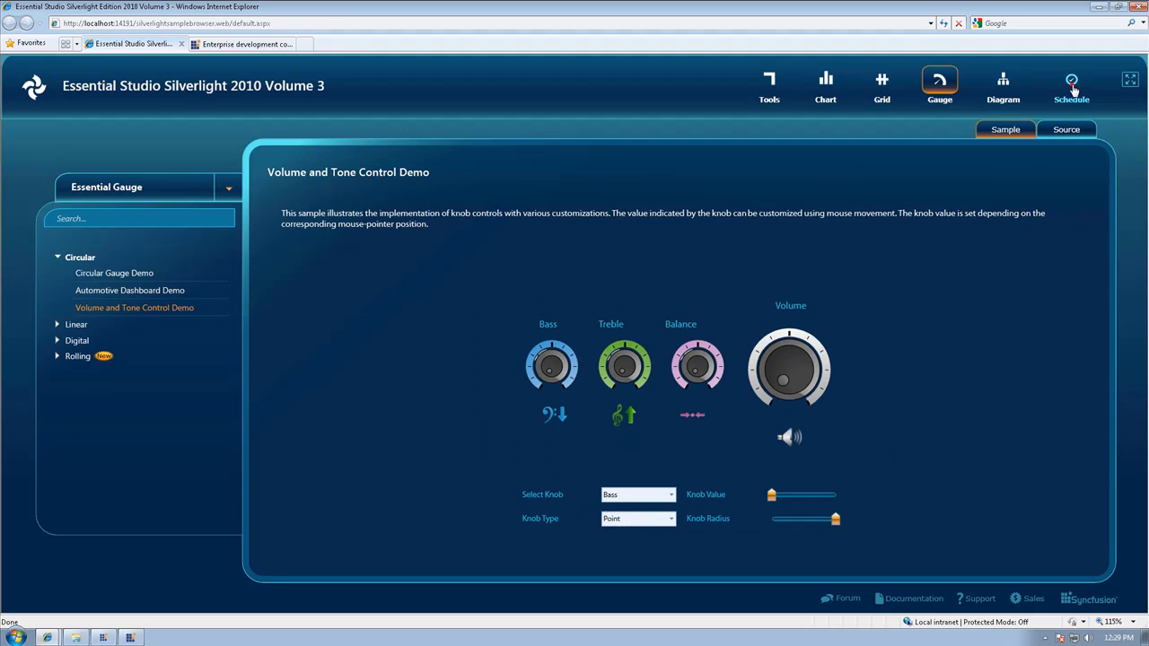
click(1071, 85)
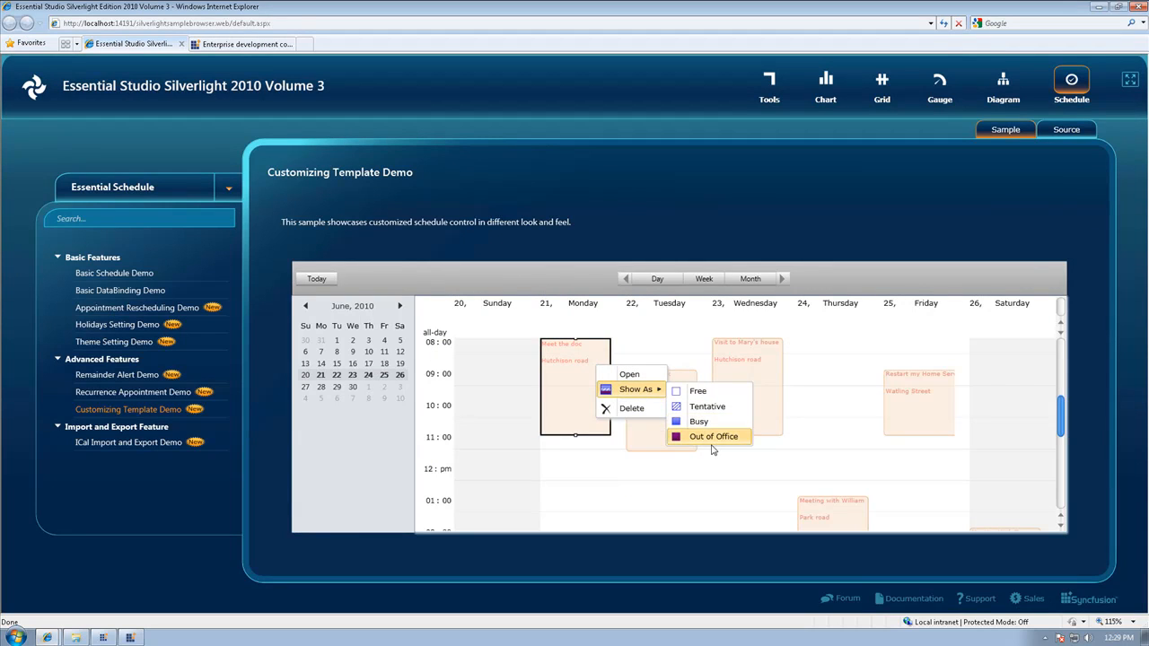
Step: Mark an appointment Out of Office and start a new appointment on Monday, June 21
click(714, 436)
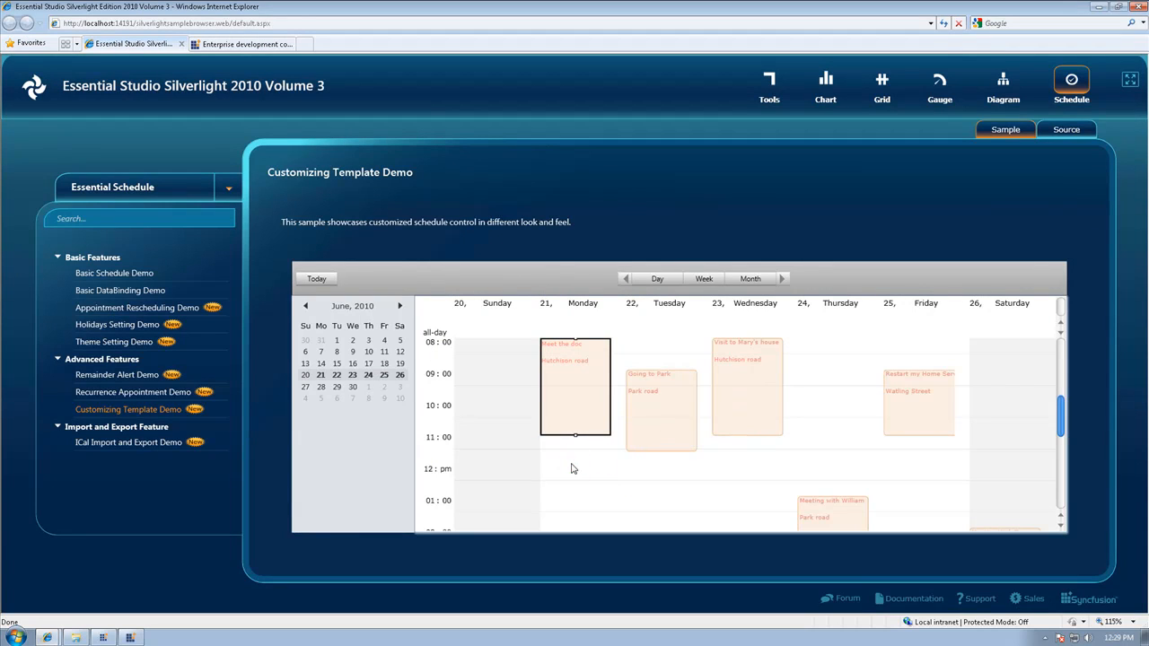
double_click(574, 468)
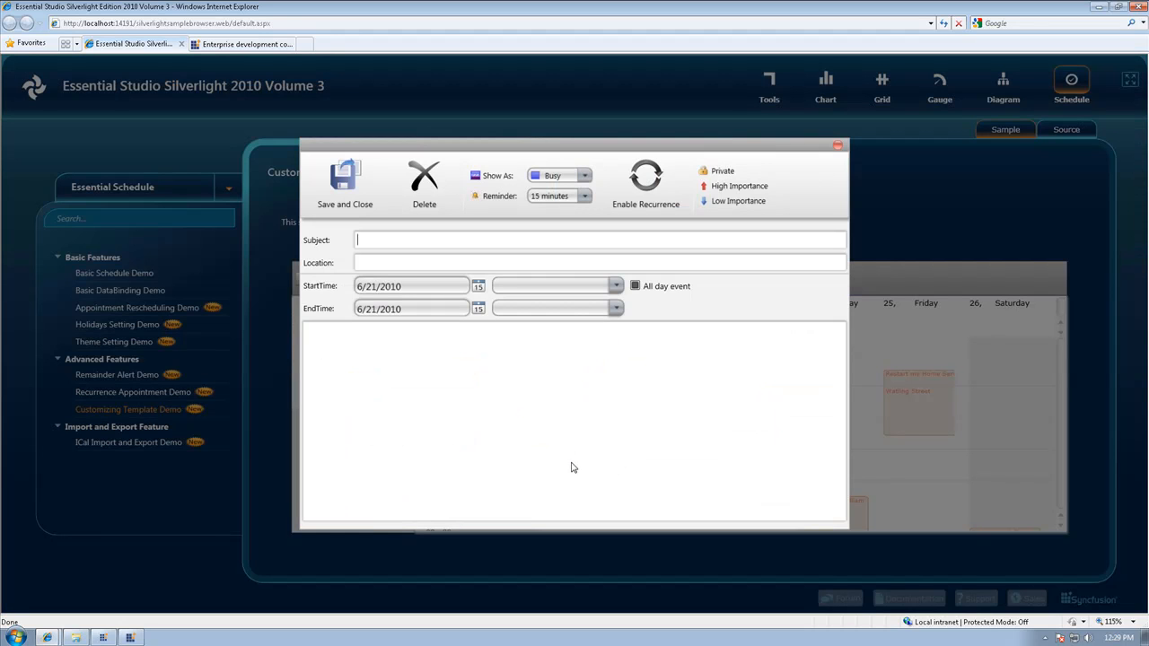